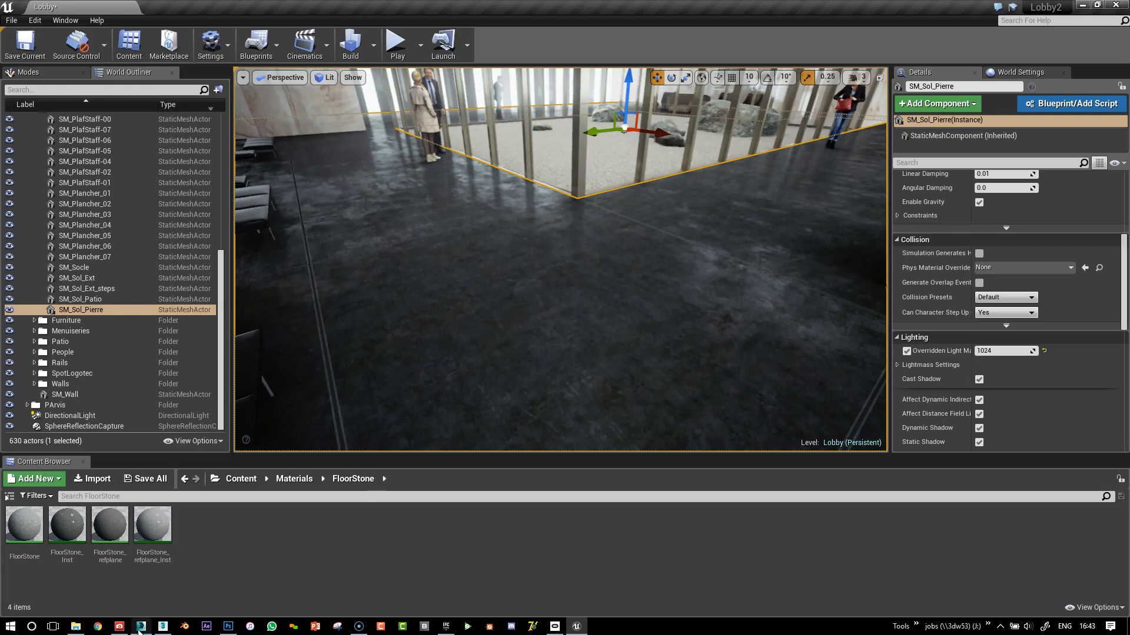
# In 3ds Max, review SM_Sol_Pierre's Unwrap UVW, UVW Map modifiers and Material Editor Maps rollout
pyautogui.click(140, 626)
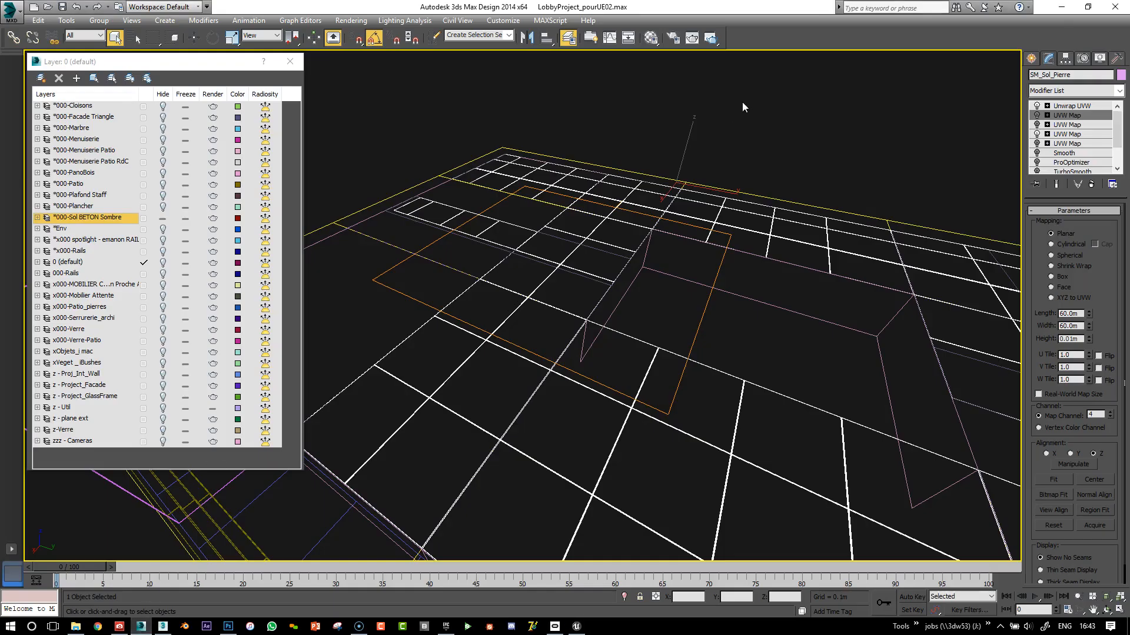
pyautogui.click(693, 277)
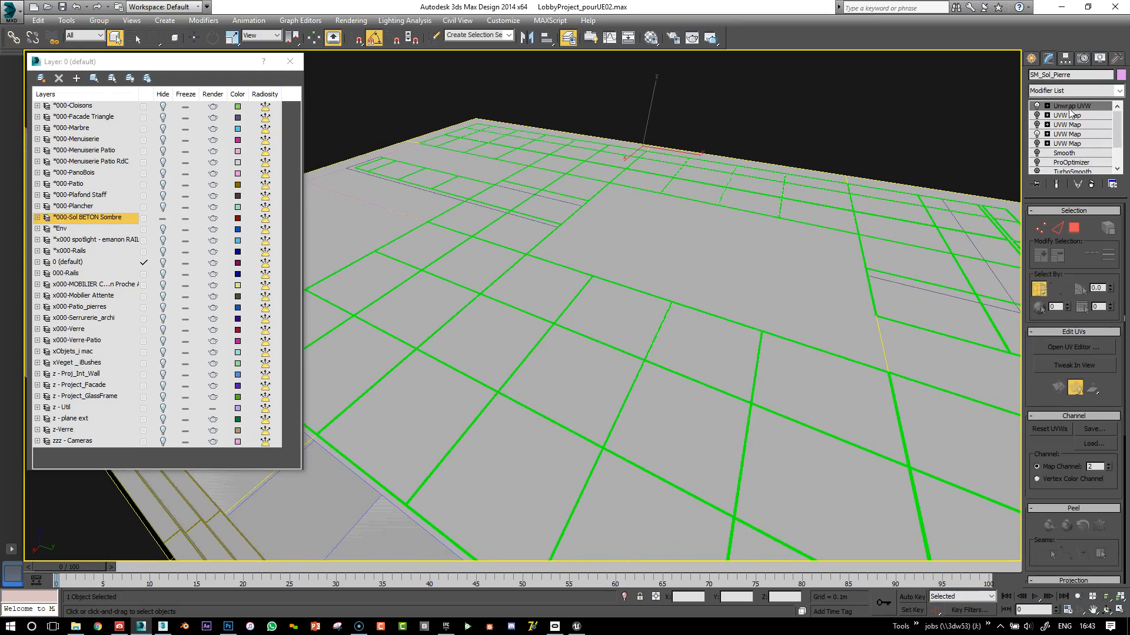
pyautogui.click(1067, 142)
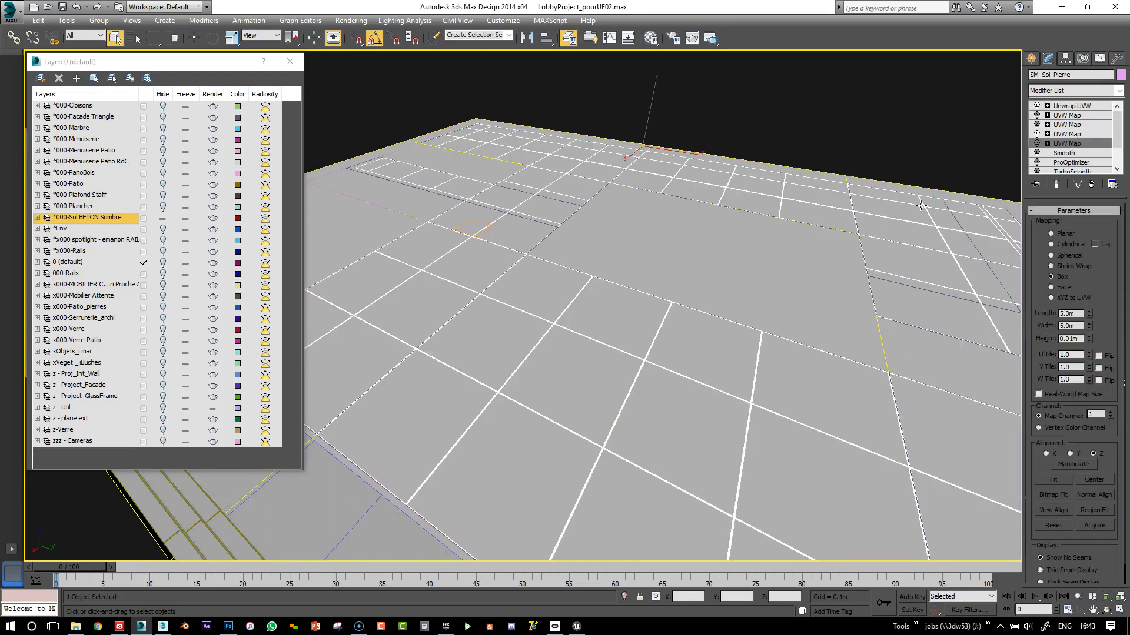
pyautogui.moveTo(796, 304)
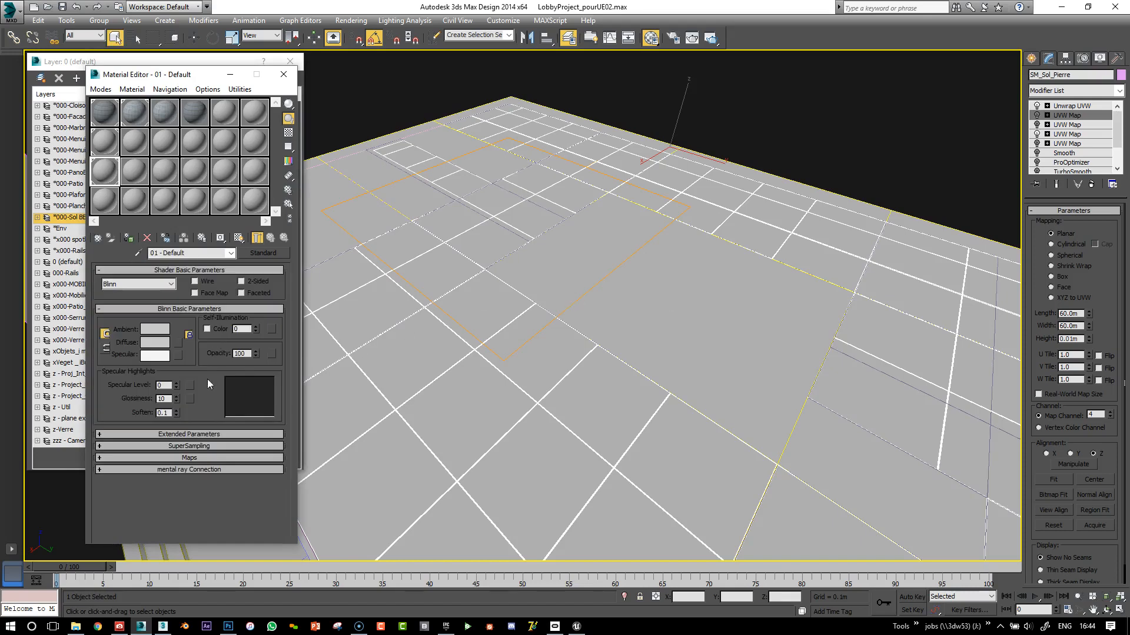
pyautogui.click(189, 456)
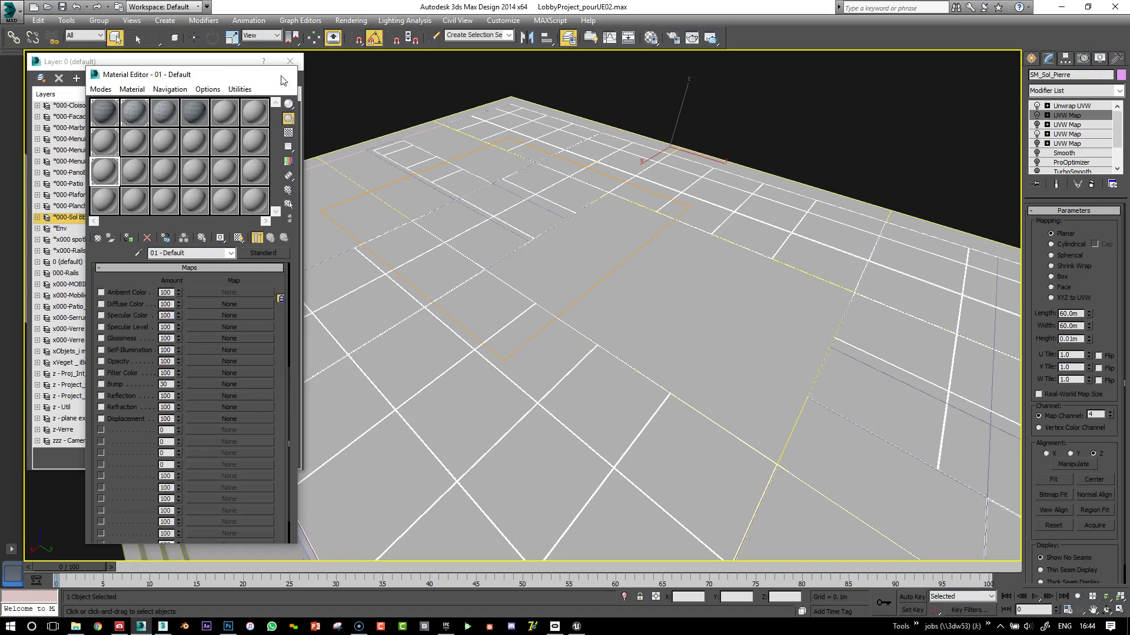
pyautogui.click(290, 61)
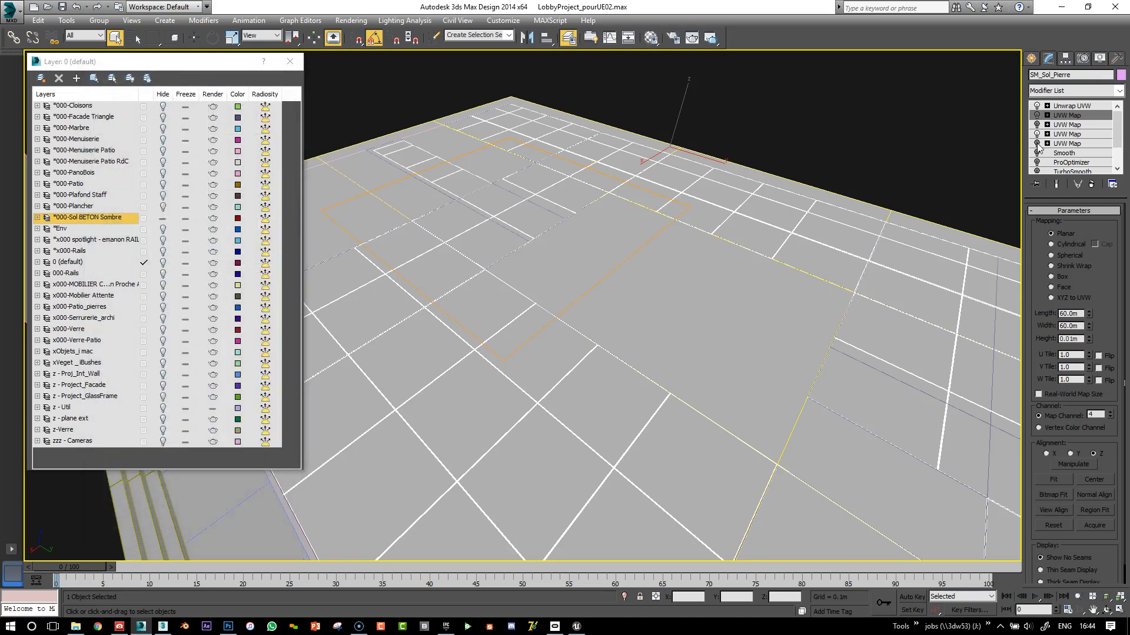
pyautogui.moveTo(571, 177)
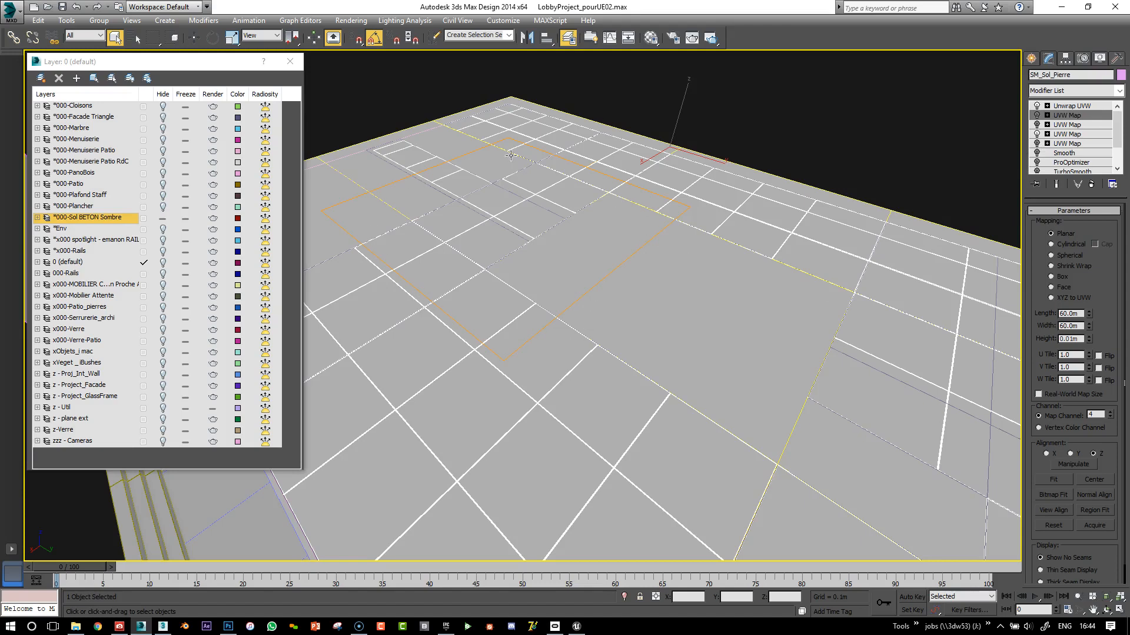
# Switch to Lobby2 in Unreal Editor and scroll to SM_Sol_Pierre's Materials section
pyautogui.press('alt+tab')
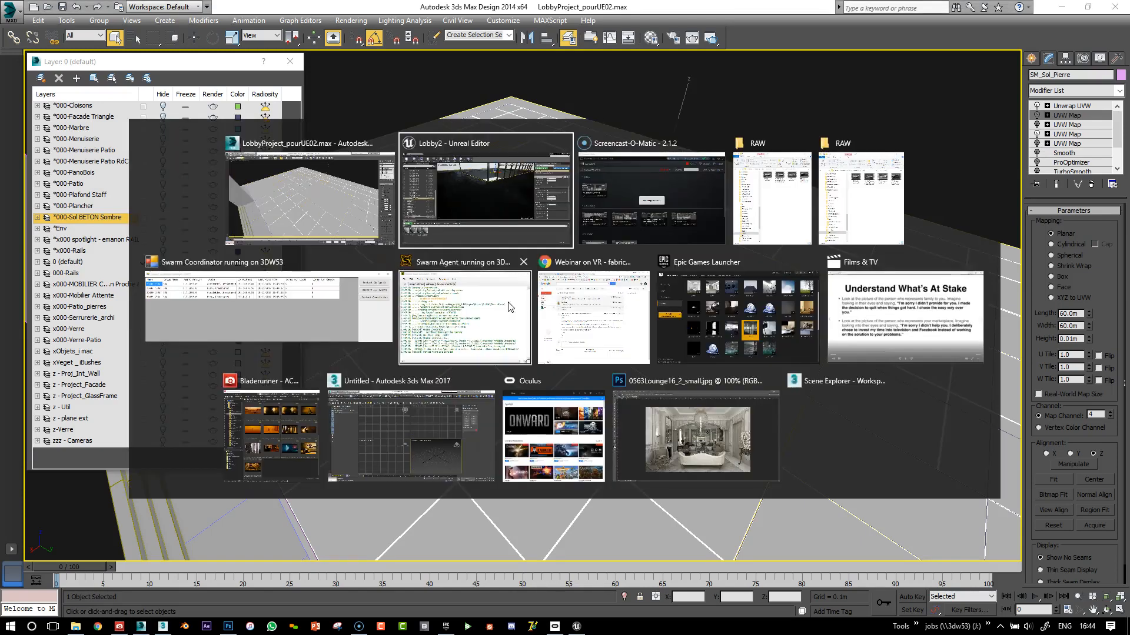
pyautogui.click(485, 187)
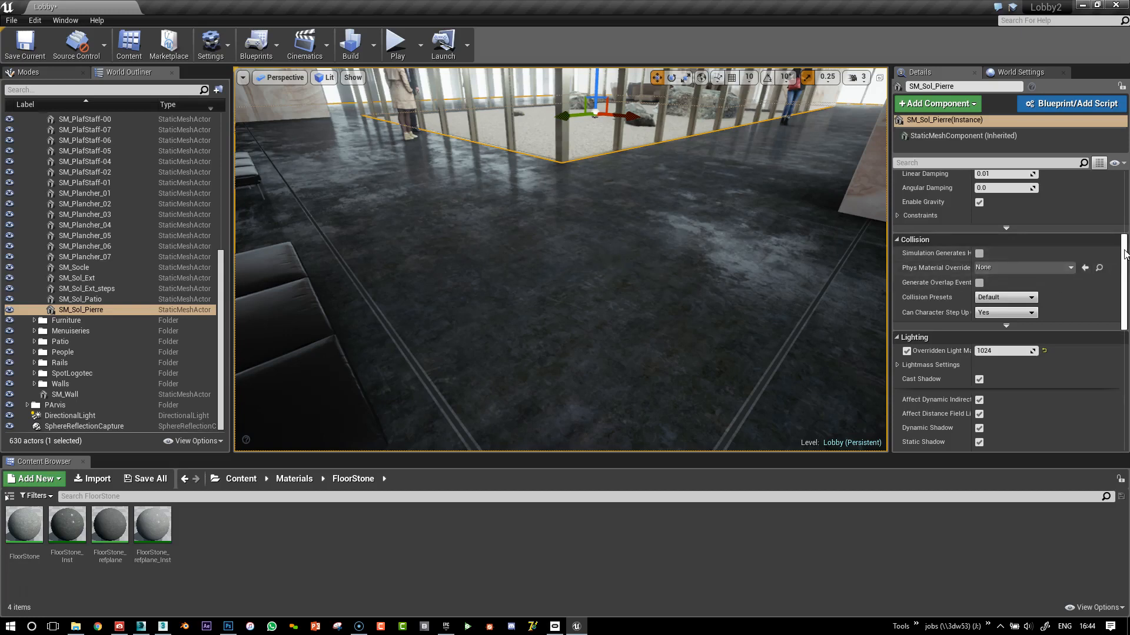
pyautogui.scroll(3)
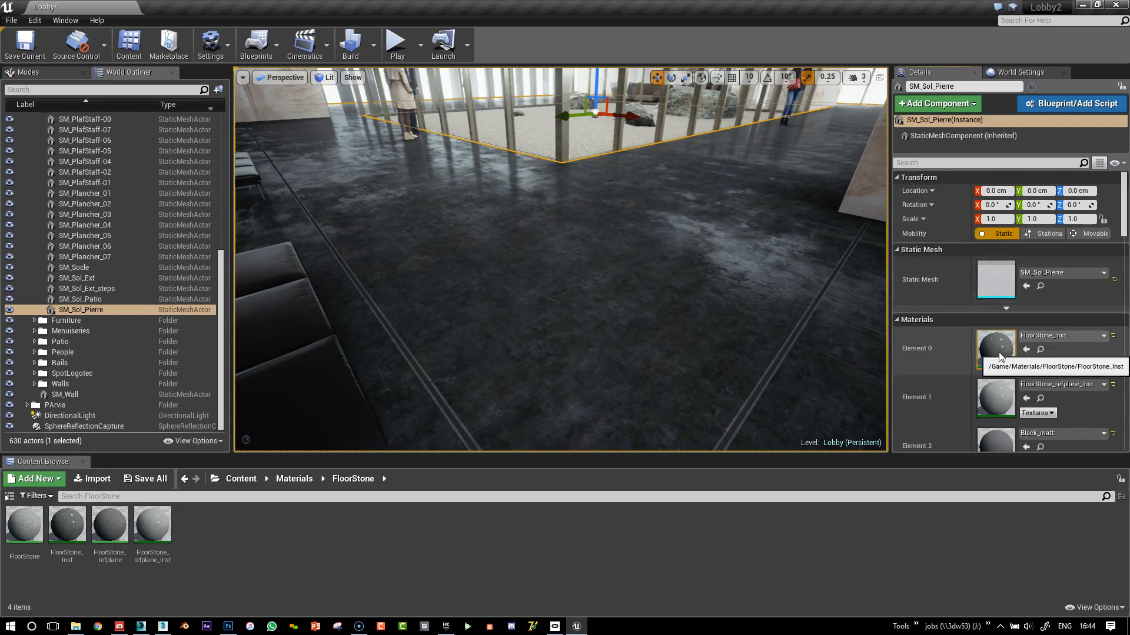
# Open the FloorStone parent material from Element 0, zoom out the graph and expand the Palette
pyautogui.doubleClick(996, 348)
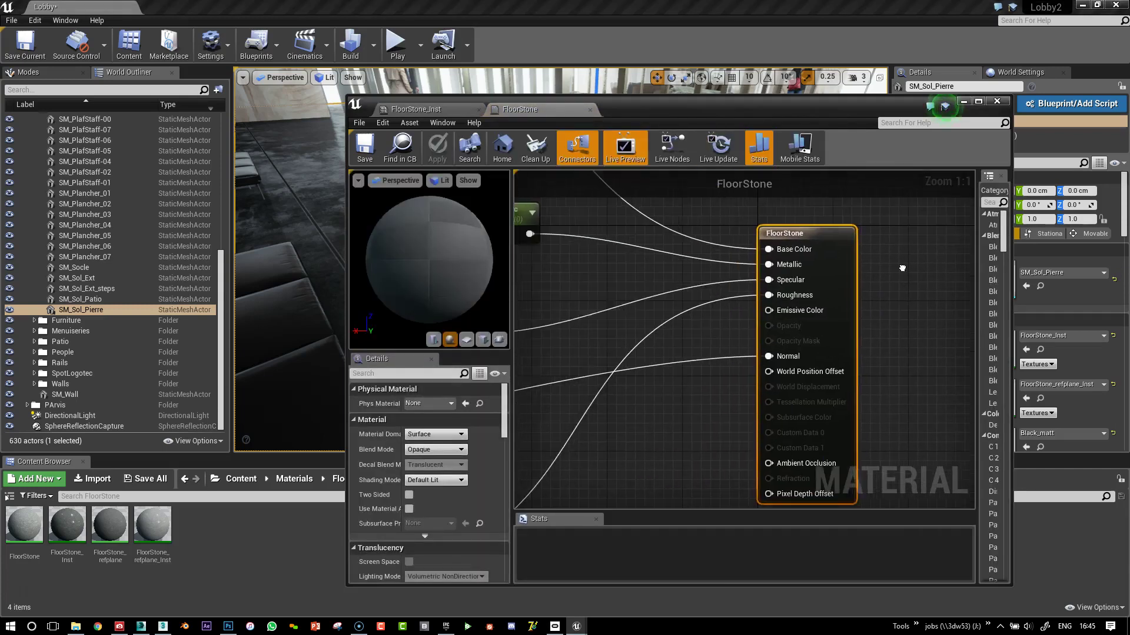
pyautogui.scroll(-3)
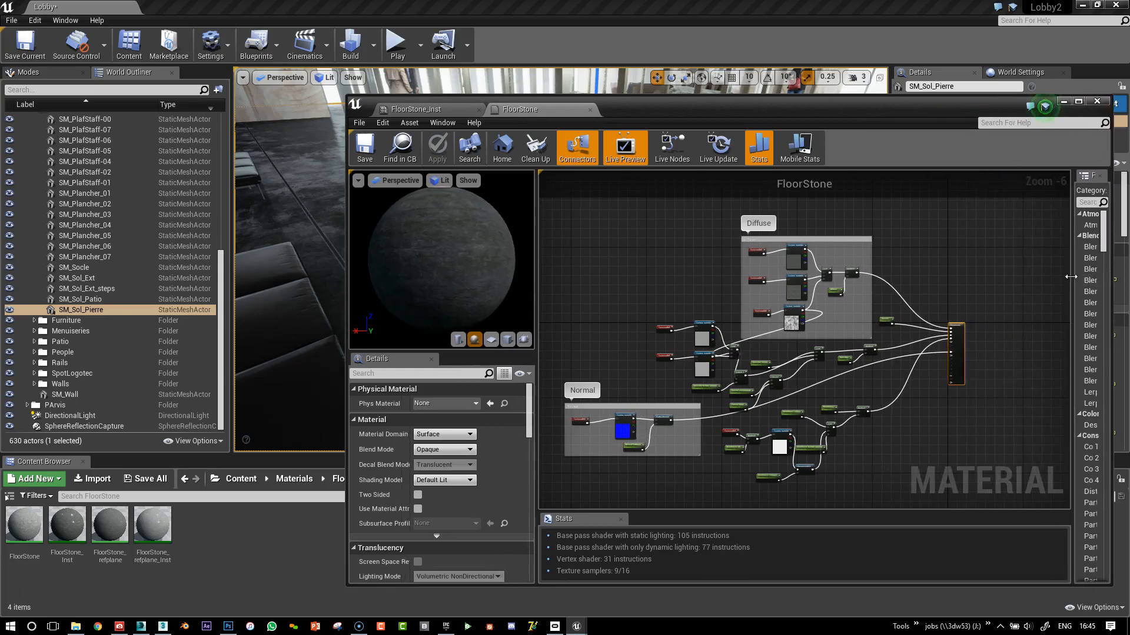
pyautogui.click(1082, 175)
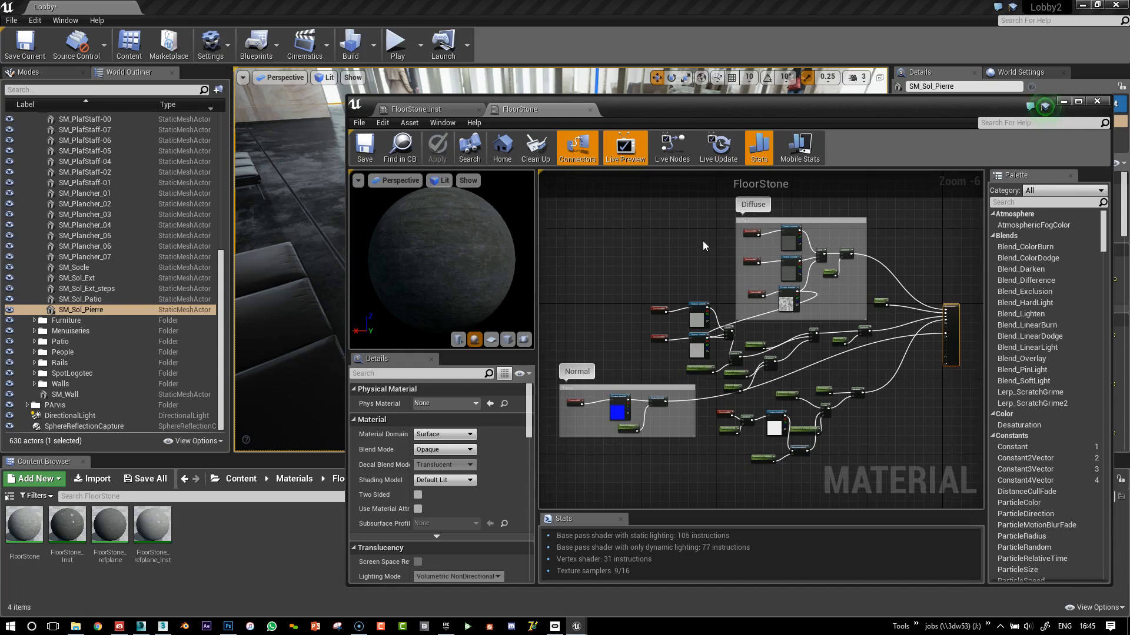
pyautogui.moveTo(733, 281)
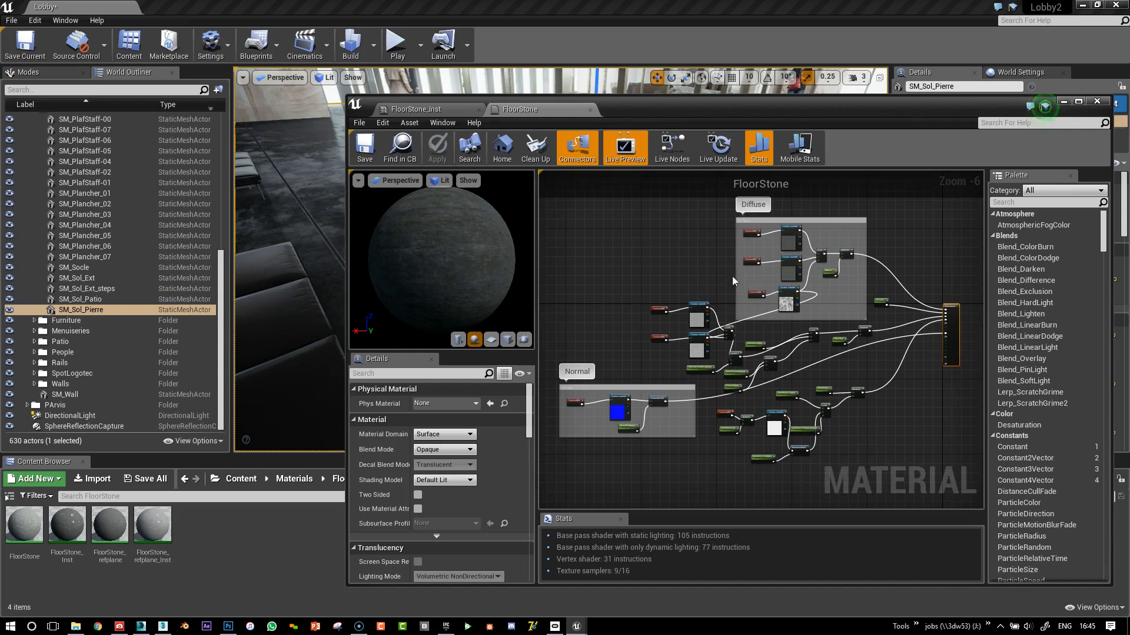
pyautogui.scroll(3)
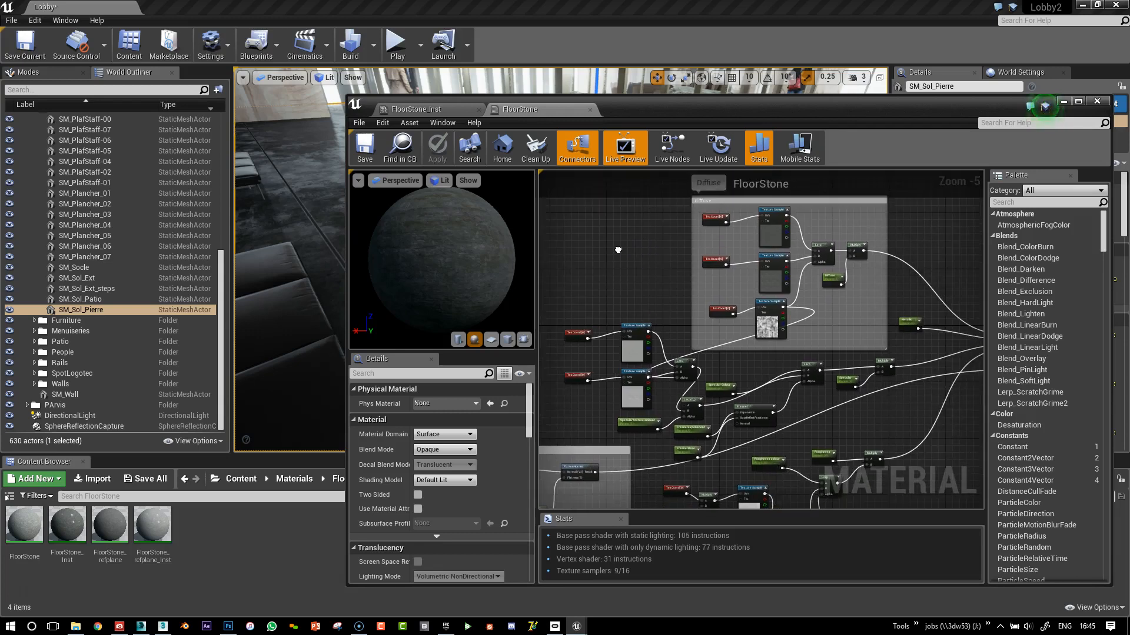
pyautogui.moveTo(652, 135)
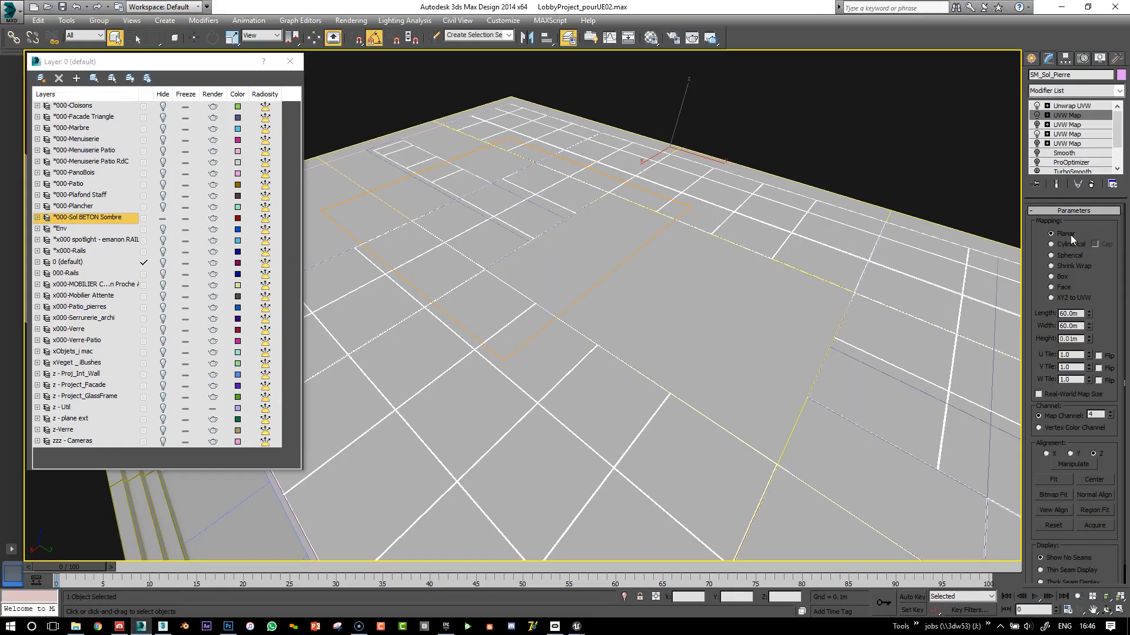
pyautogui.moveTo(748, 203)
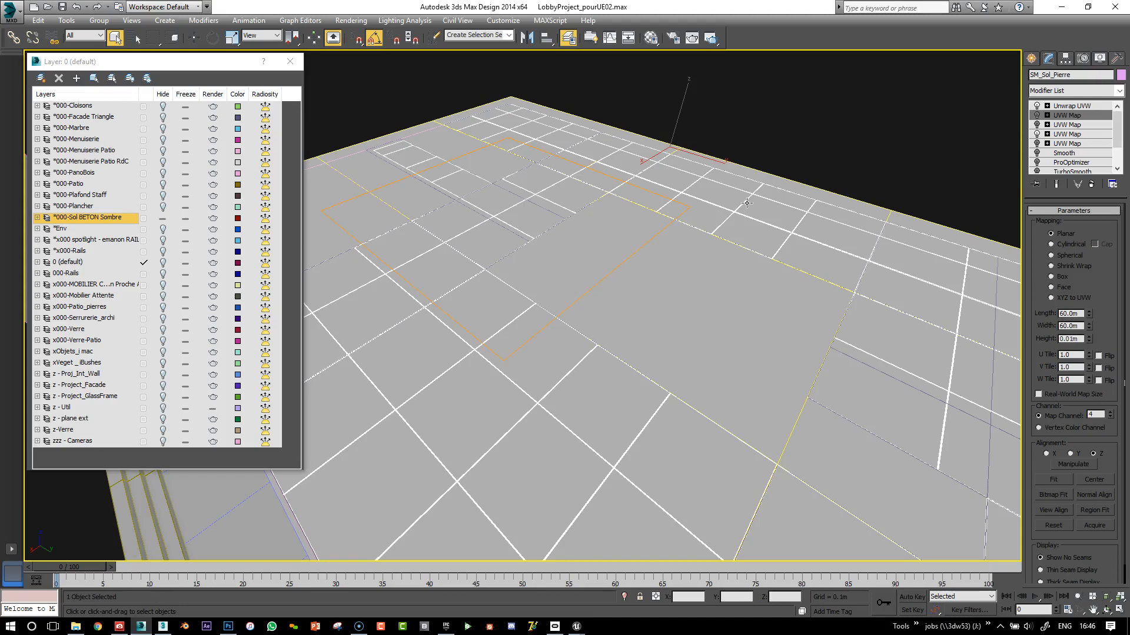
pyautogui.moveTo(690, 154)
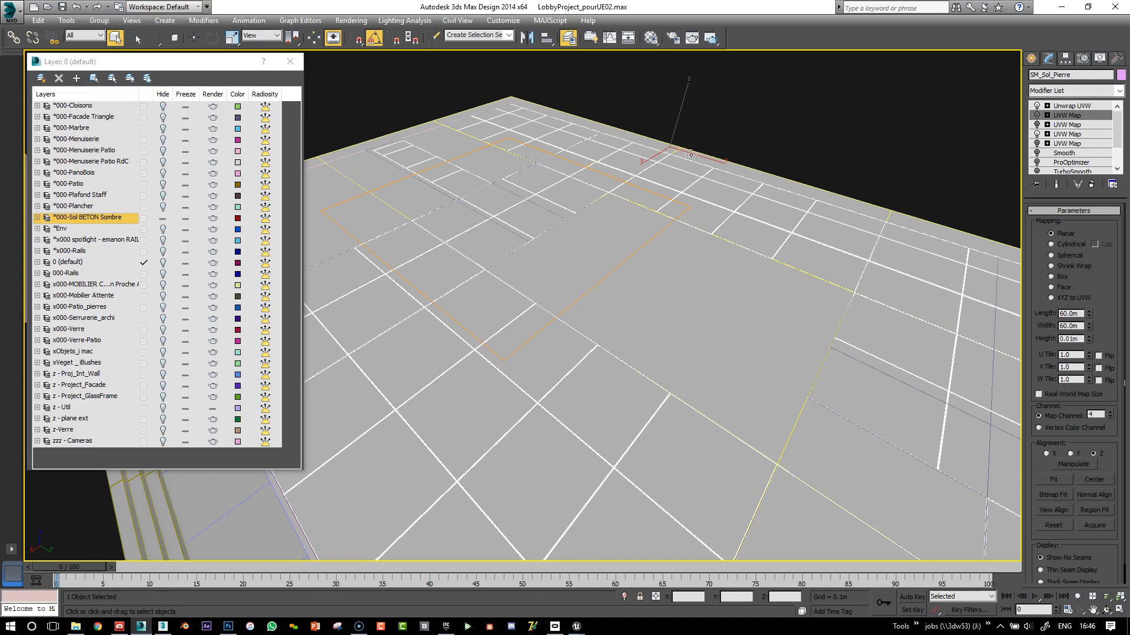
# Check the 55.25 m planar UVW Map on Map Channel 1, then return to Unreal's FloorStone graph
pyautogui.click(1066, 134)
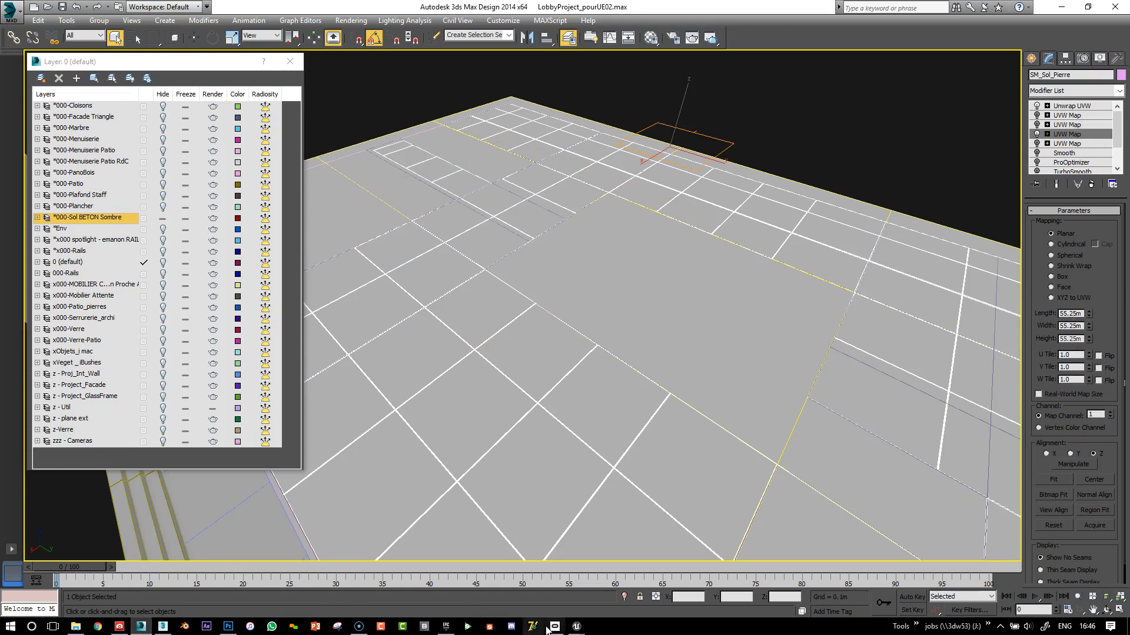
pyautogui.moveTo(576, 625)
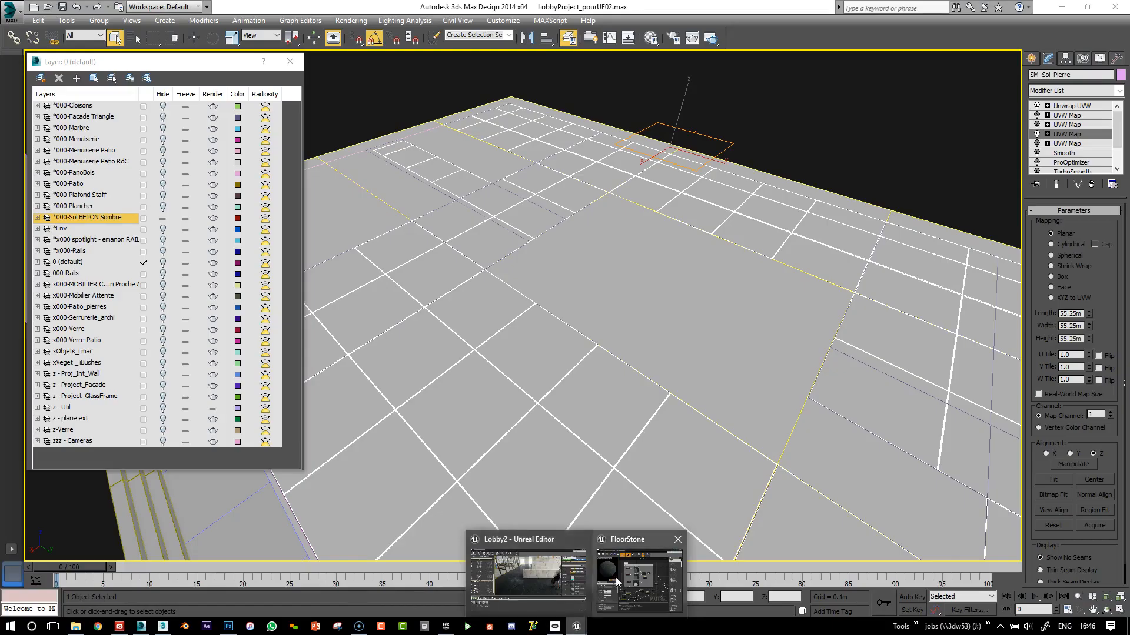
pyautogui.click(636, 576)
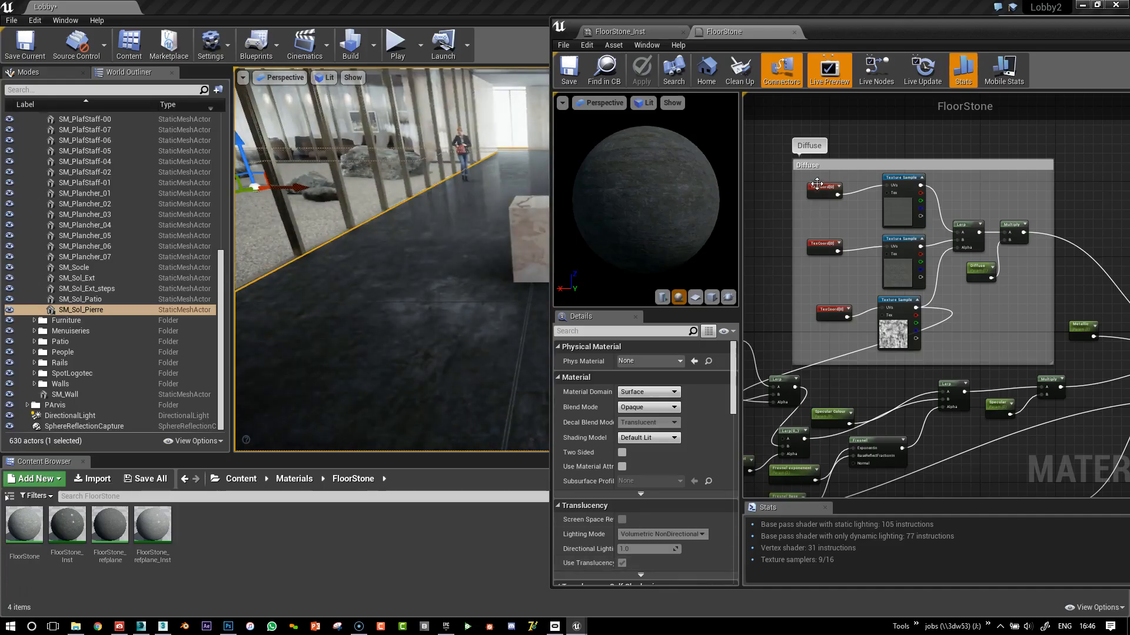
# Select the Diffuse group's first TexCoord node to view its 5.0 by 5.0 tiling
pyautogui.click(823, 189)
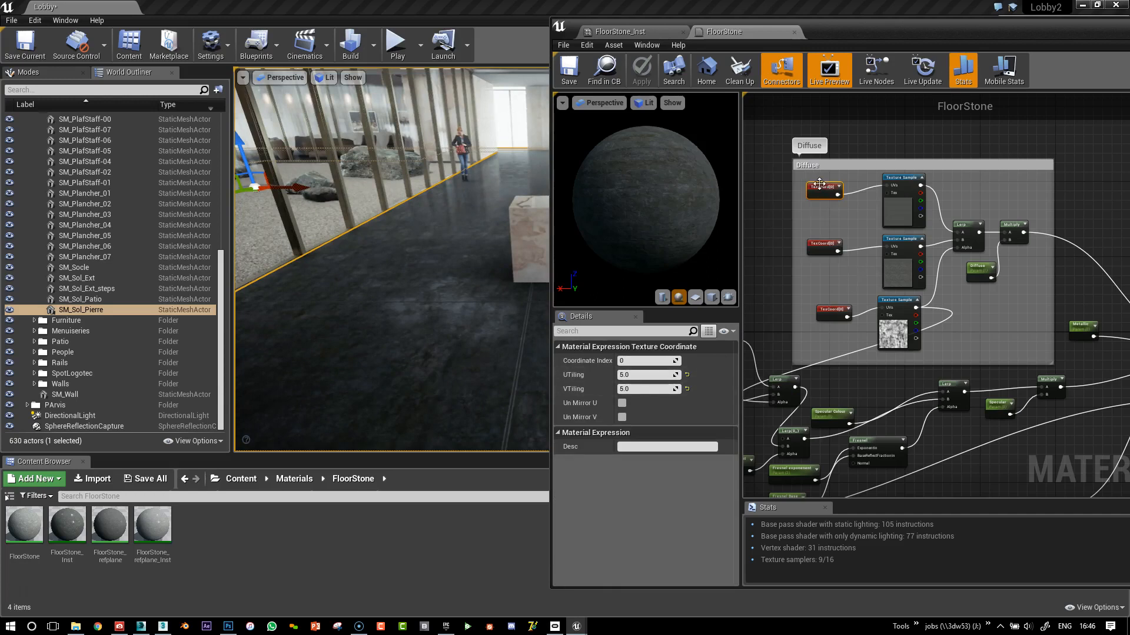
pyautogui.moveTo(825, 244)
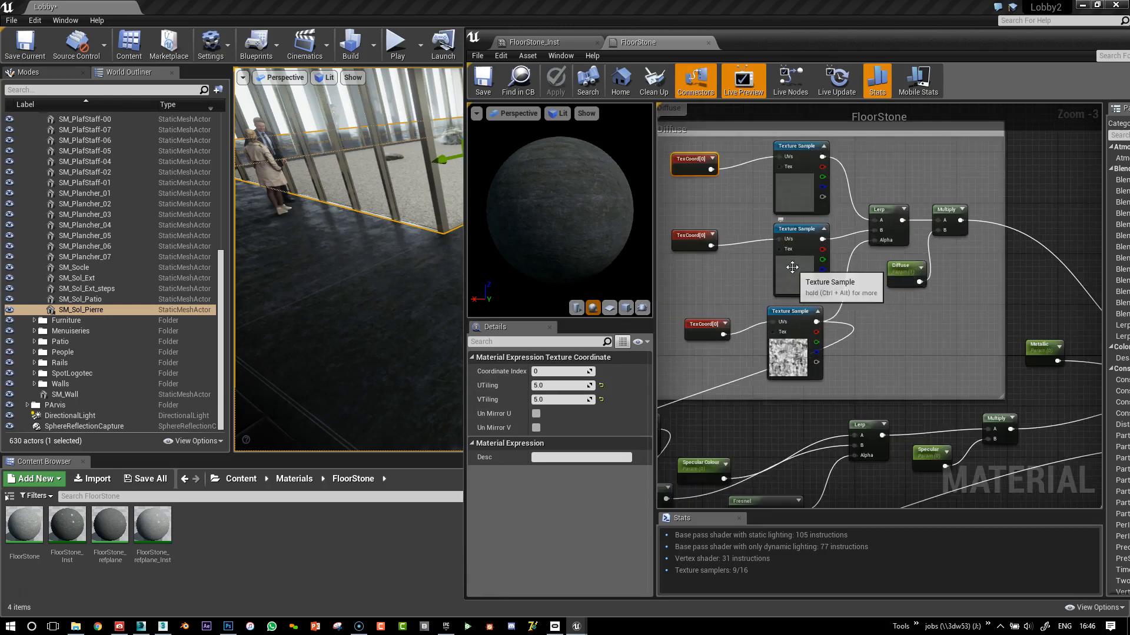
pyautogui.scroll(3)
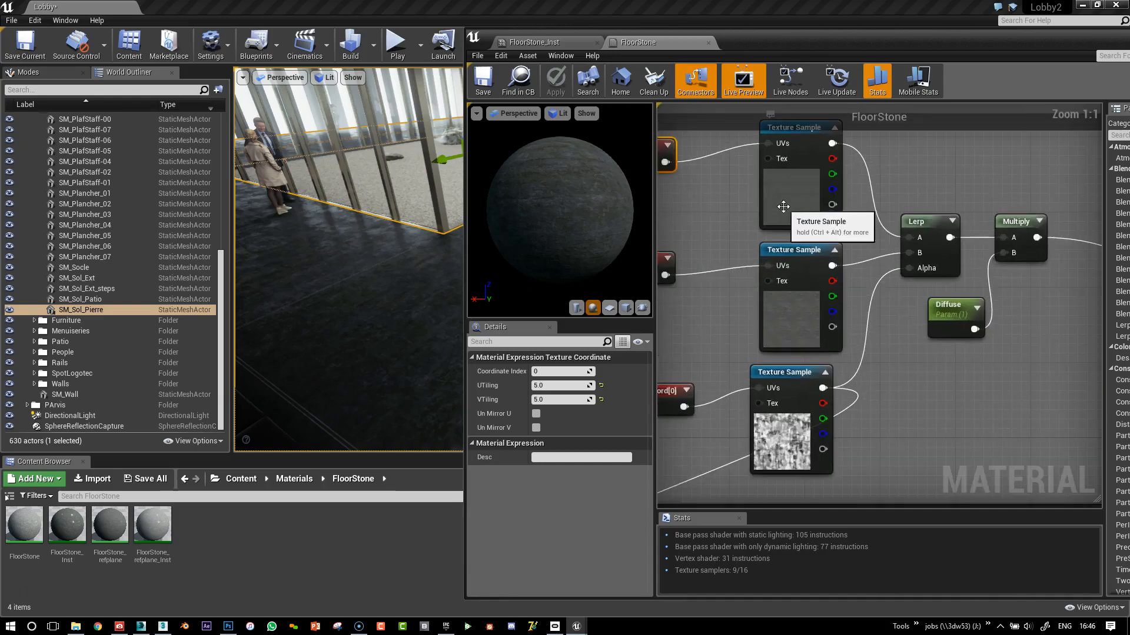
pyautogui.click(793, 173)
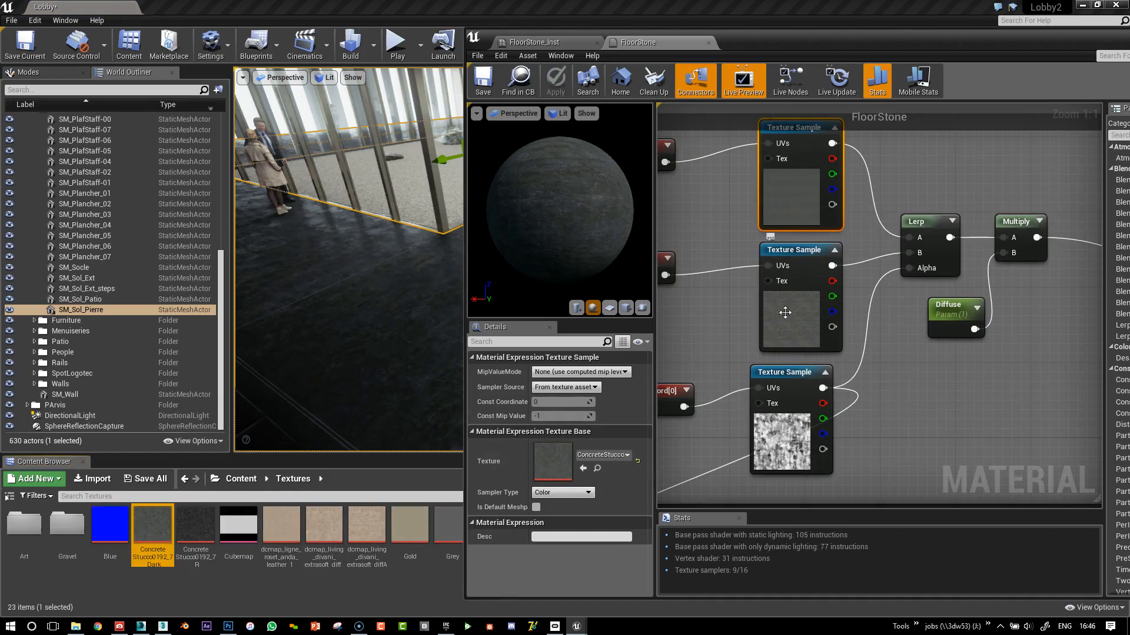
pyautogui.moveTo(805, 286)
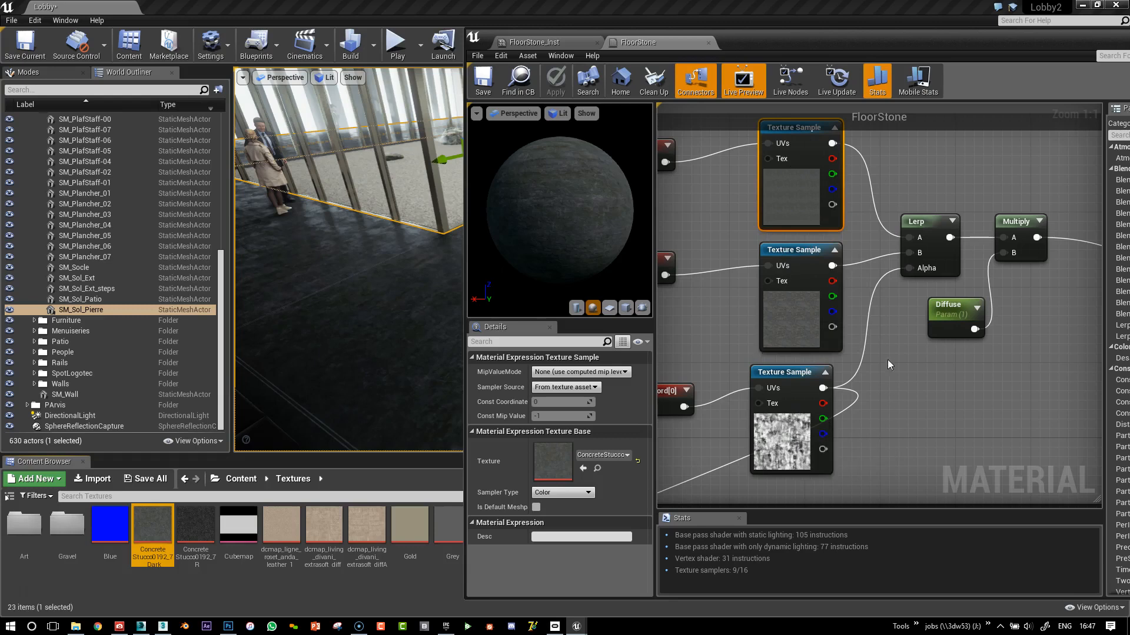
pyautogui.moveTo(958, 259)
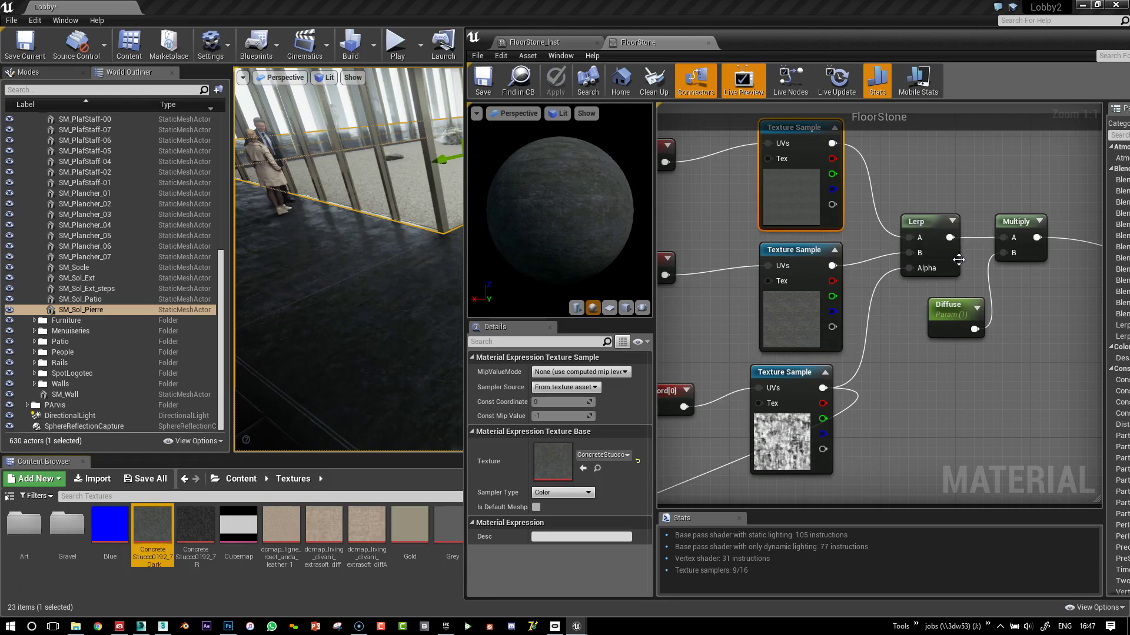
pyautogui.moveTo(899, 288)
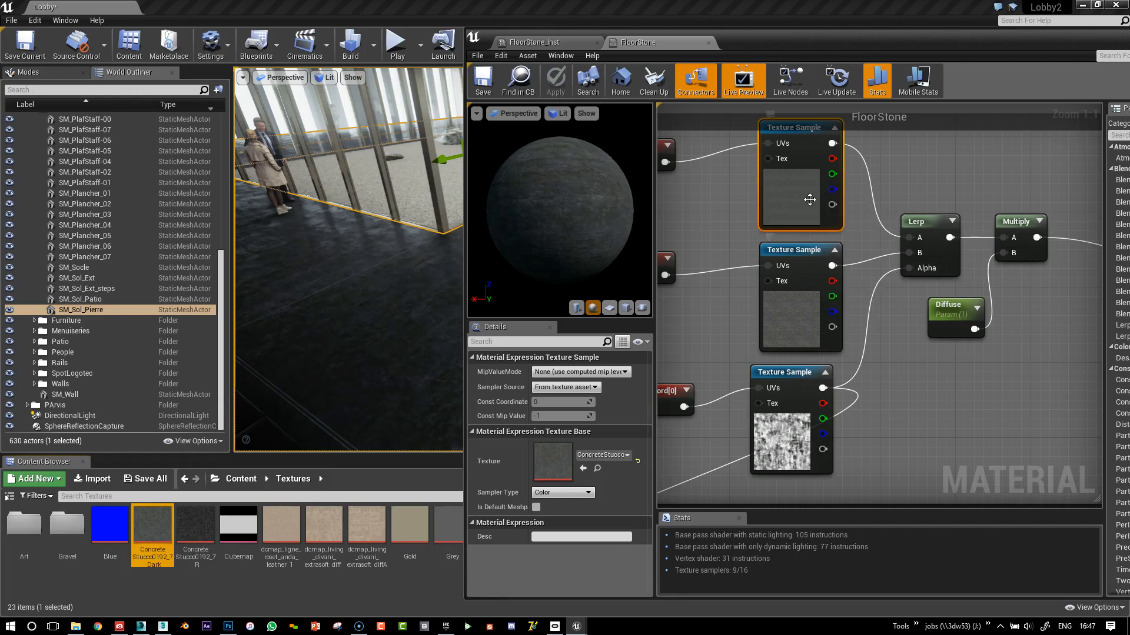
pyautogui.moveTo(925, 246)
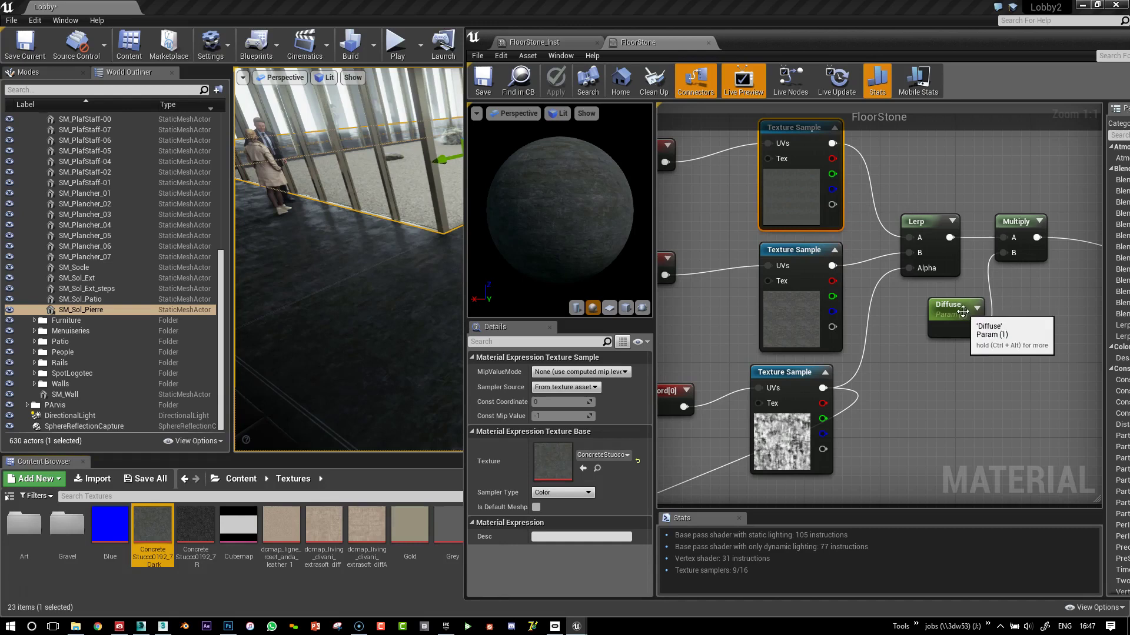
pyautogui.click(951, 304)
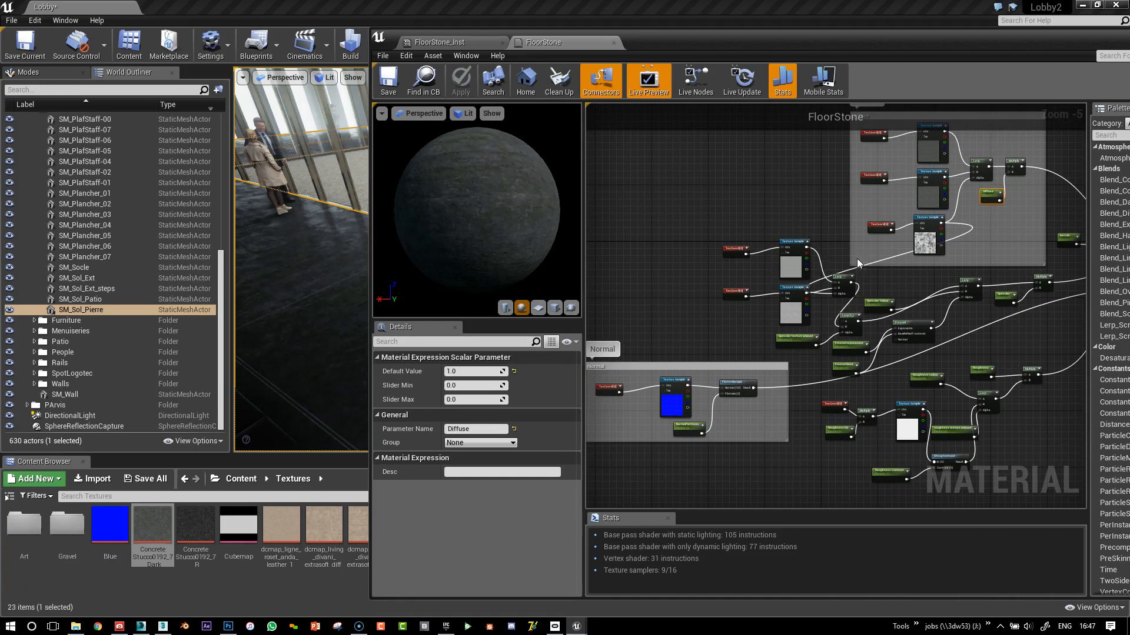
pyautogui.moveTo(978, 318)
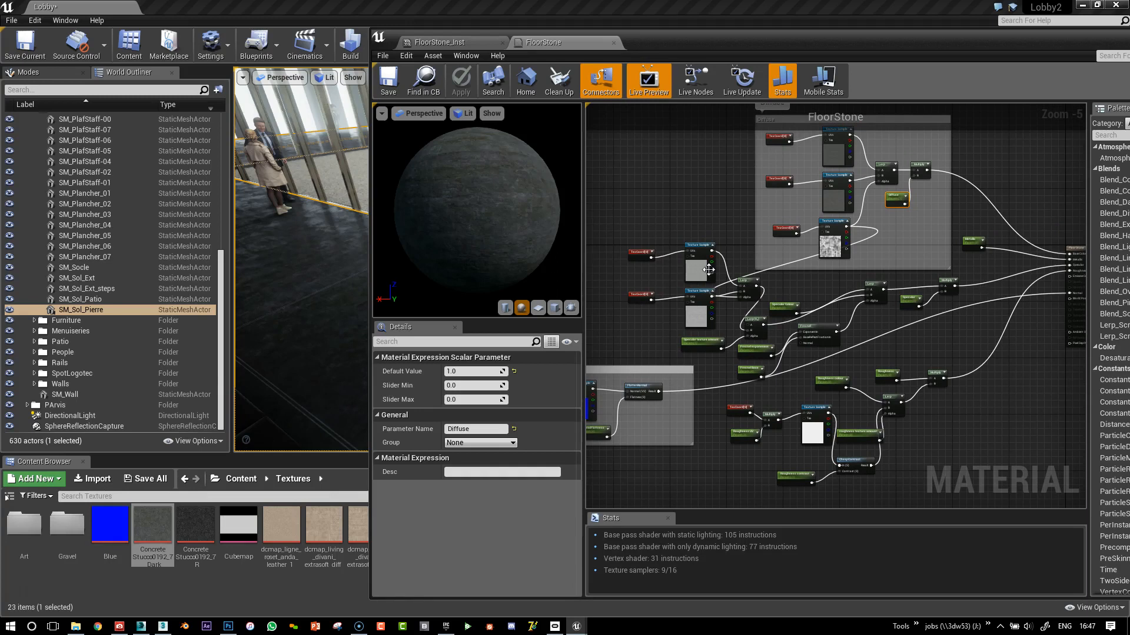
pyautogui.moveTo(760, 296)
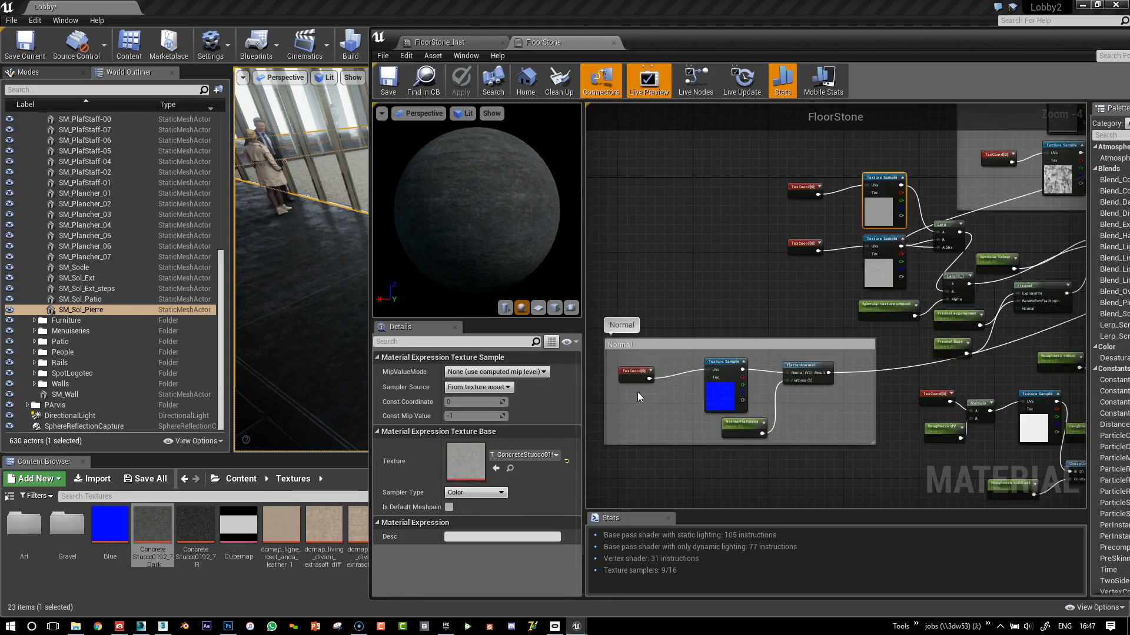
pyautogui.click(636, 372)
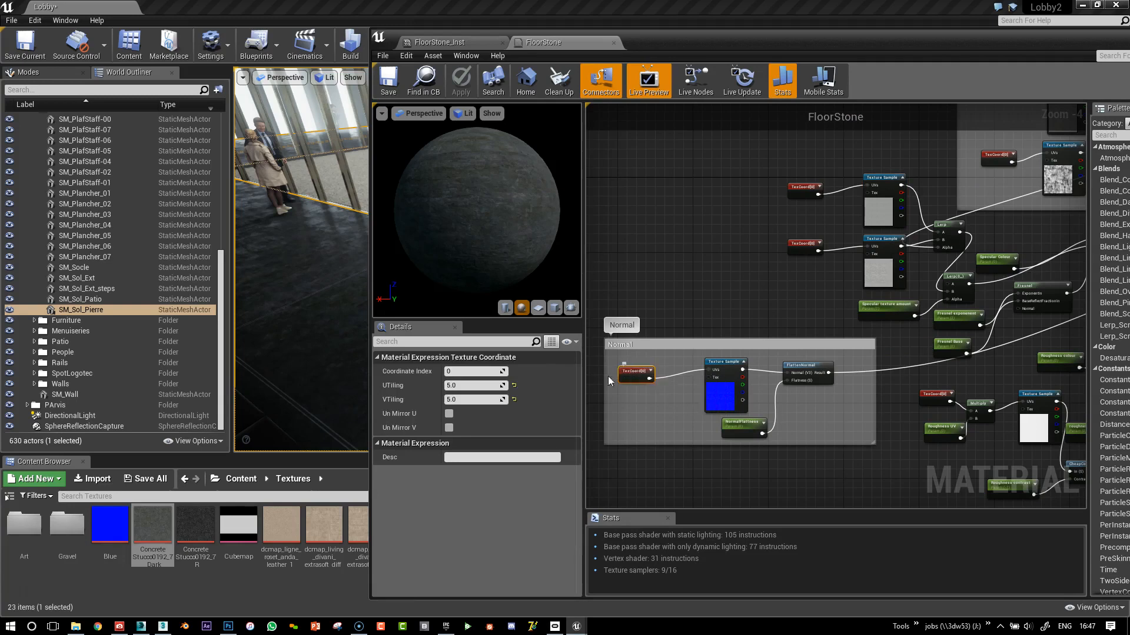
pyautogui.moveTo(707, 400)
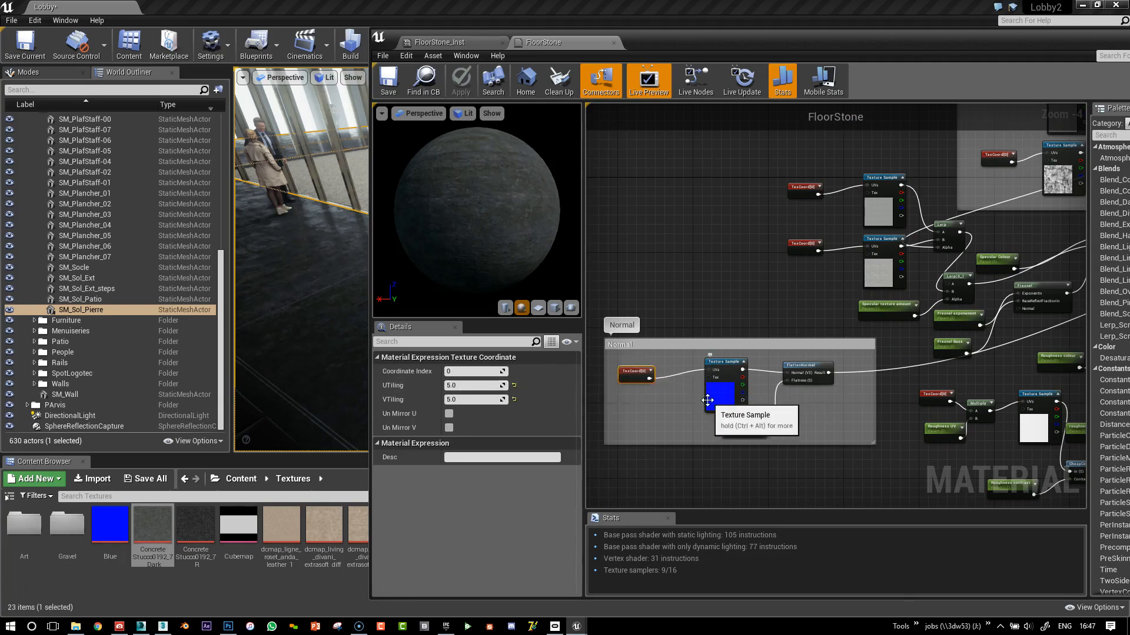
pyautogui.moveTo(474, 386)
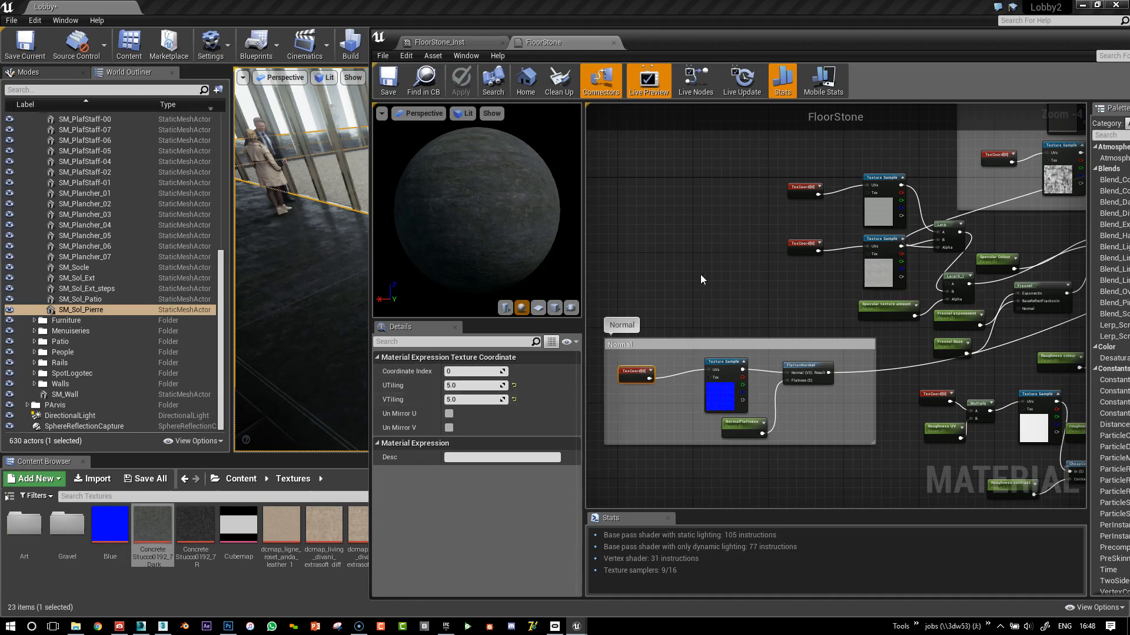
pyautogui.moveTo(710, 283)
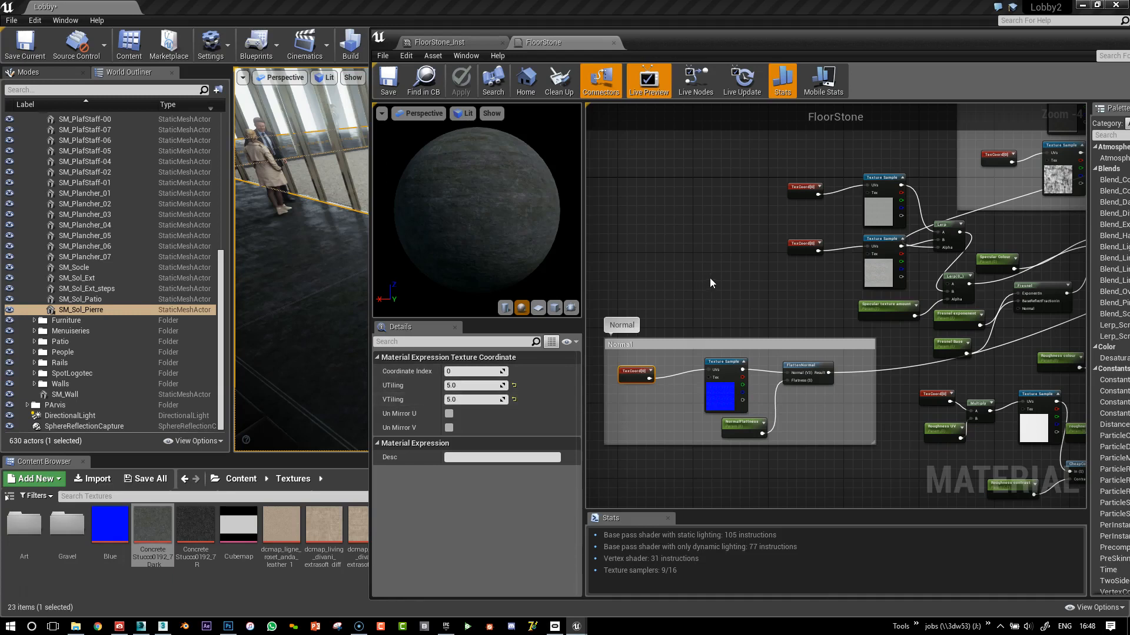
pyautogui.moveTo(706, 268)
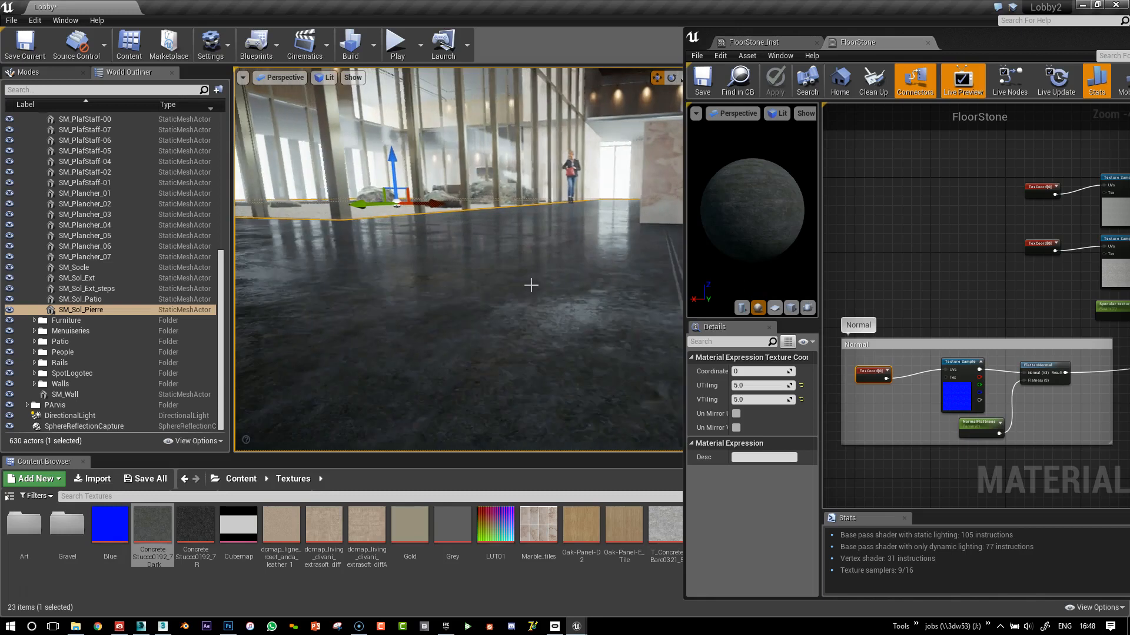
pyautogui.moveTo(580, 290)
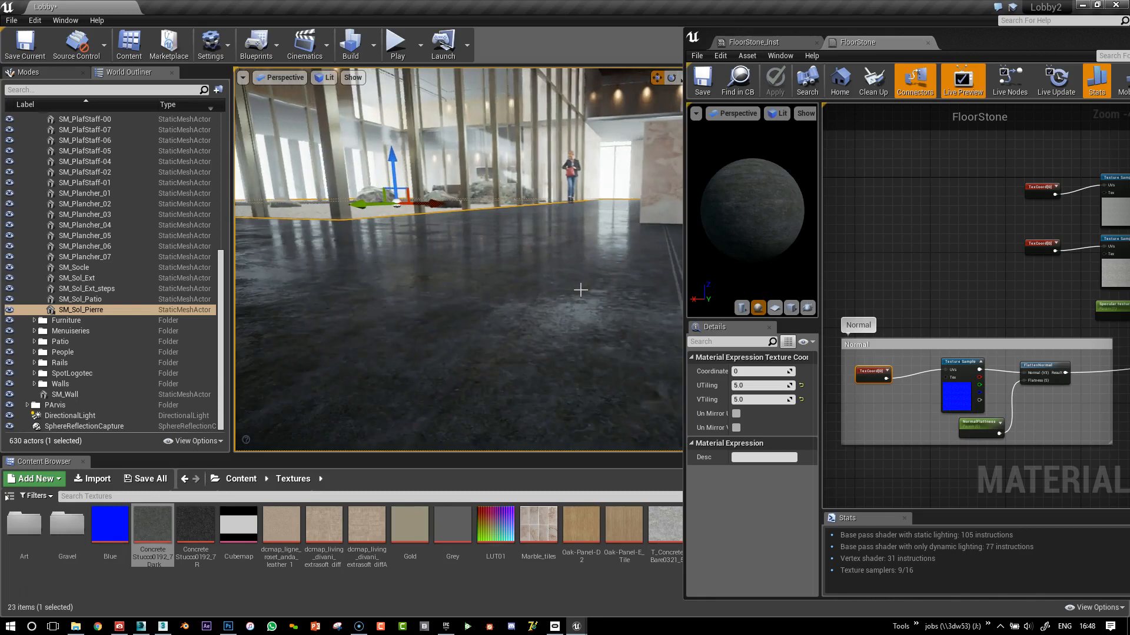
pyautogui.moveTo(549, 344)
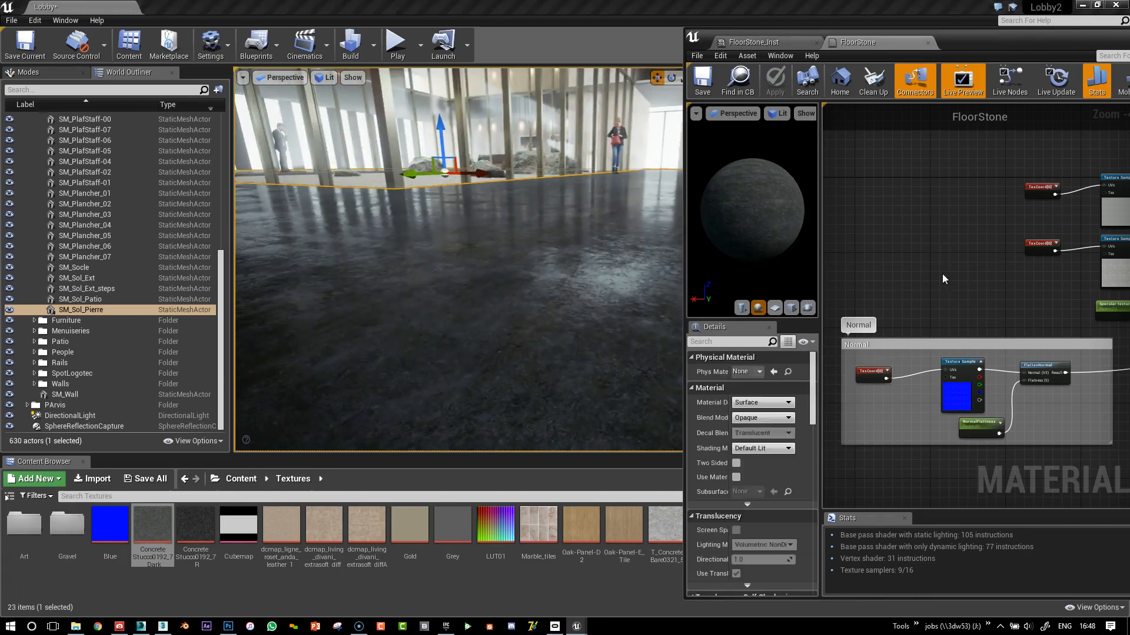
pyautogui.moveTo(981, 428)
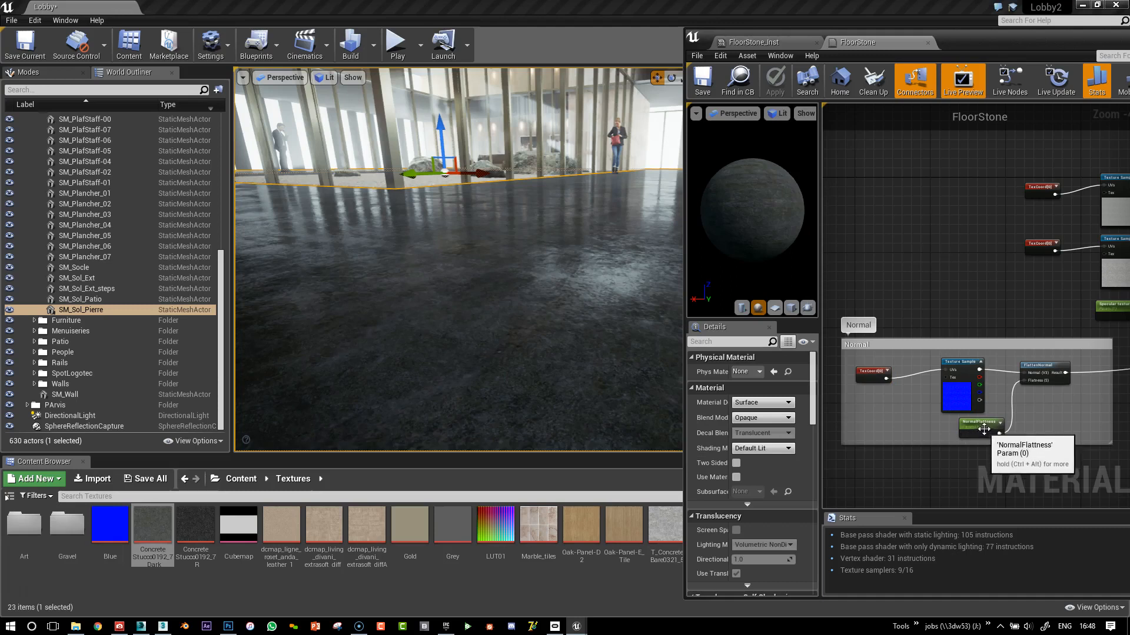
# Inspect the NormalFlattness and FlattenNormal nodes, then view FloorStone_Inst's NormalFlattness of 0.8
pyautogui.click(978, 423)
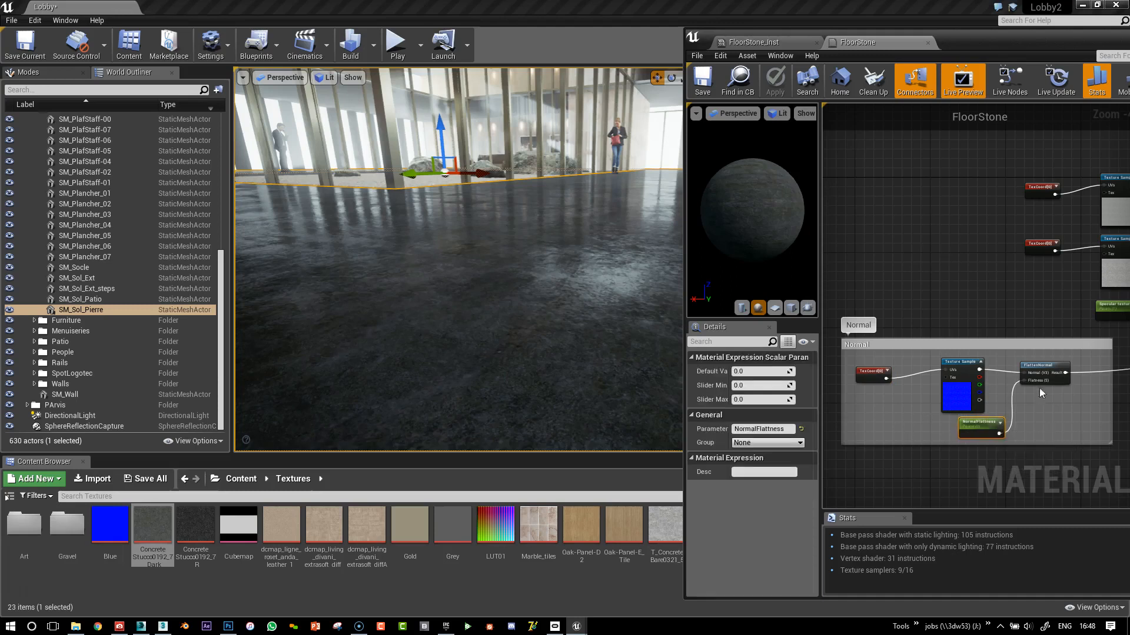
pyautogui.click(1043, 372)
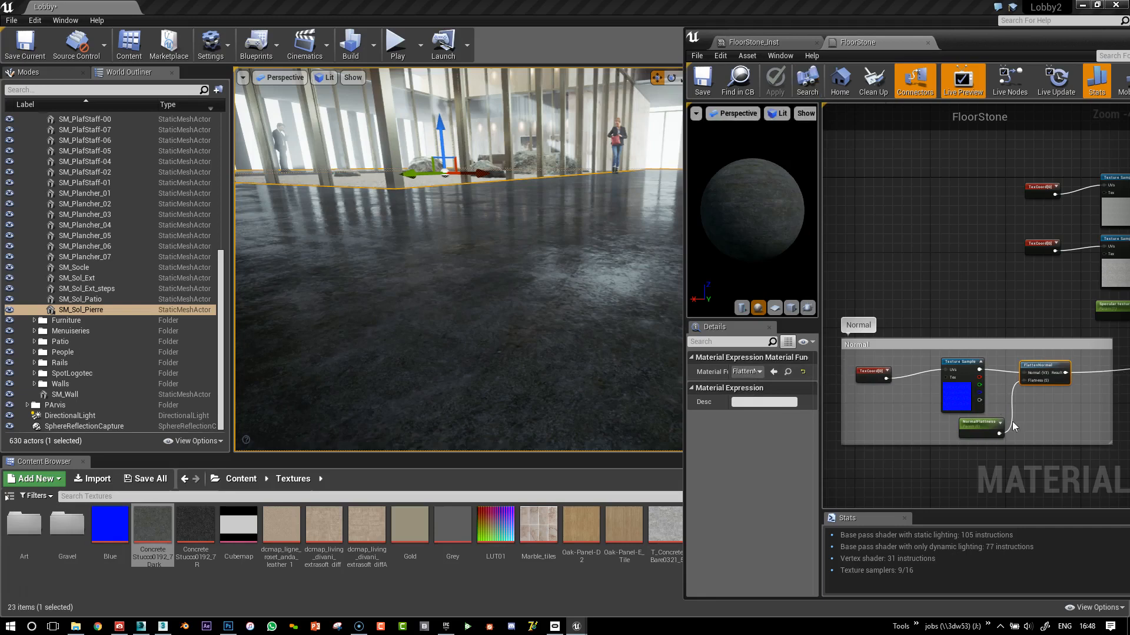
pyautogui.click(979, 425)
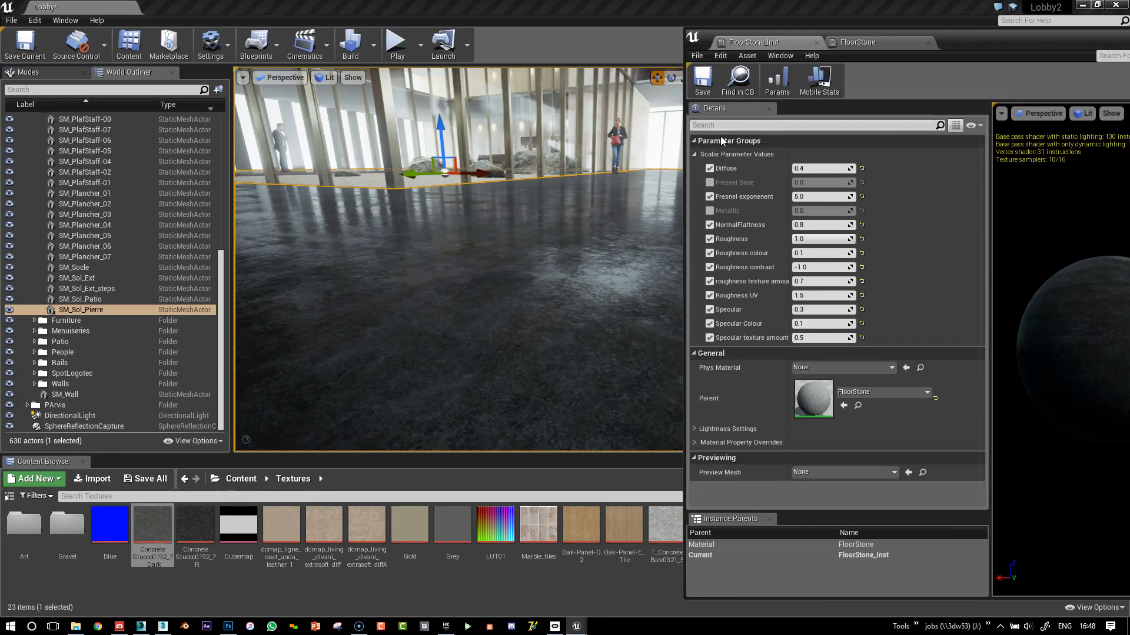
pyautogui.moveTo(772, 233)
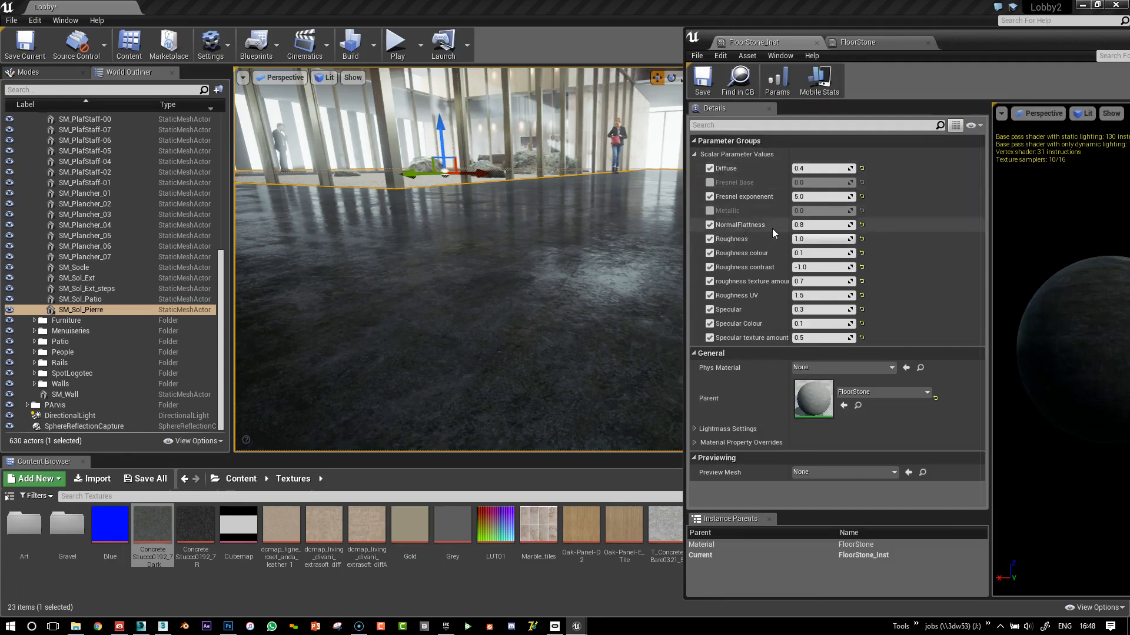
pyautogui.moveTo(821, 238)
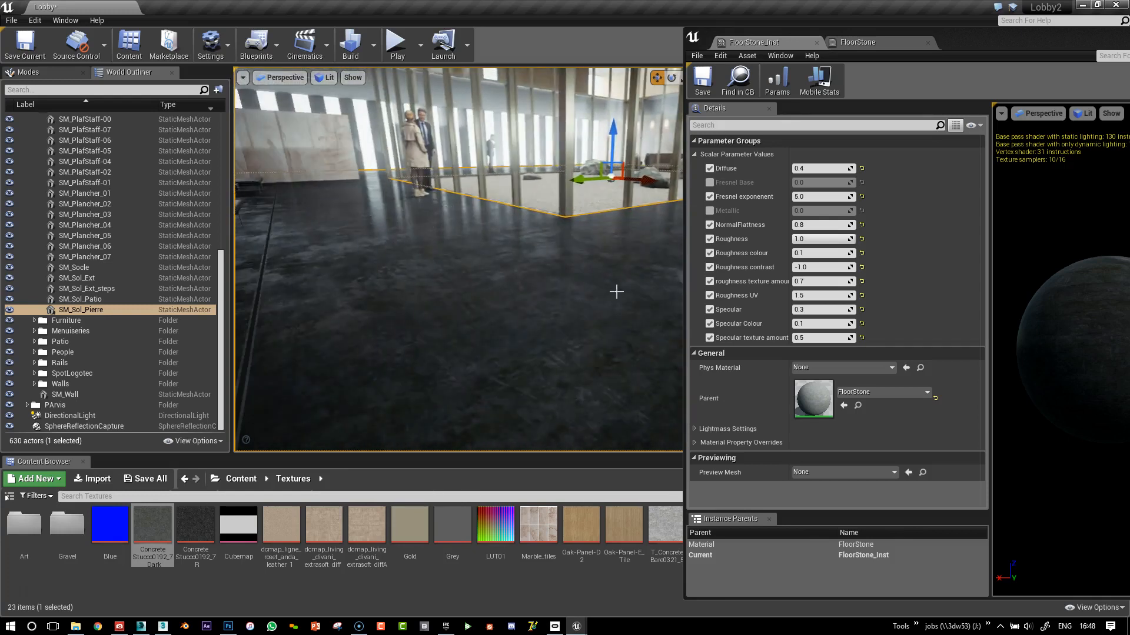
# Select the lobby floor in the viewport to see FloorStone_Inst as its first material
pyautogui.click(858, 42)
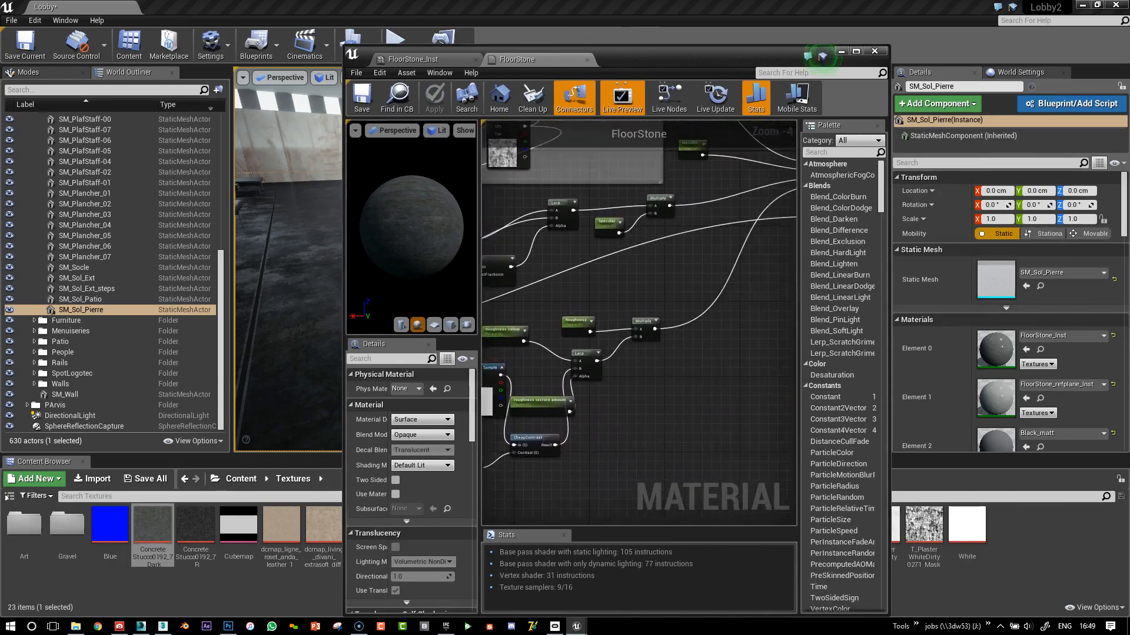
# Maximize the material editor and identify T_PlasterWhiteDirty0271 as the roughness Texture Sample
pyautogui.scroll(-3)
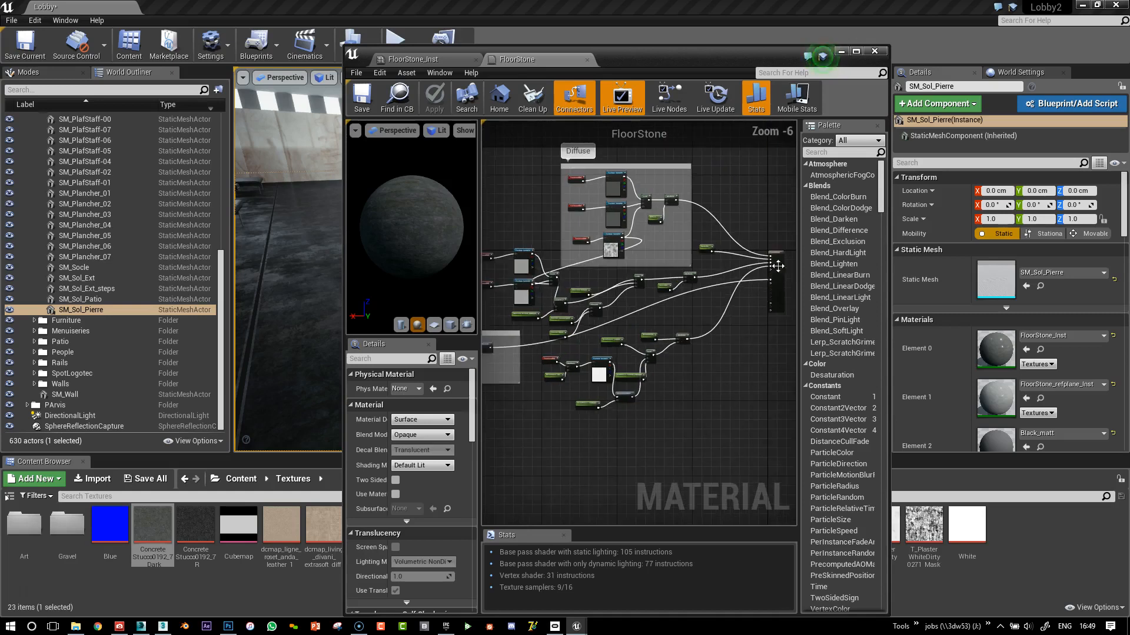
pyautogui.click(854, 51)
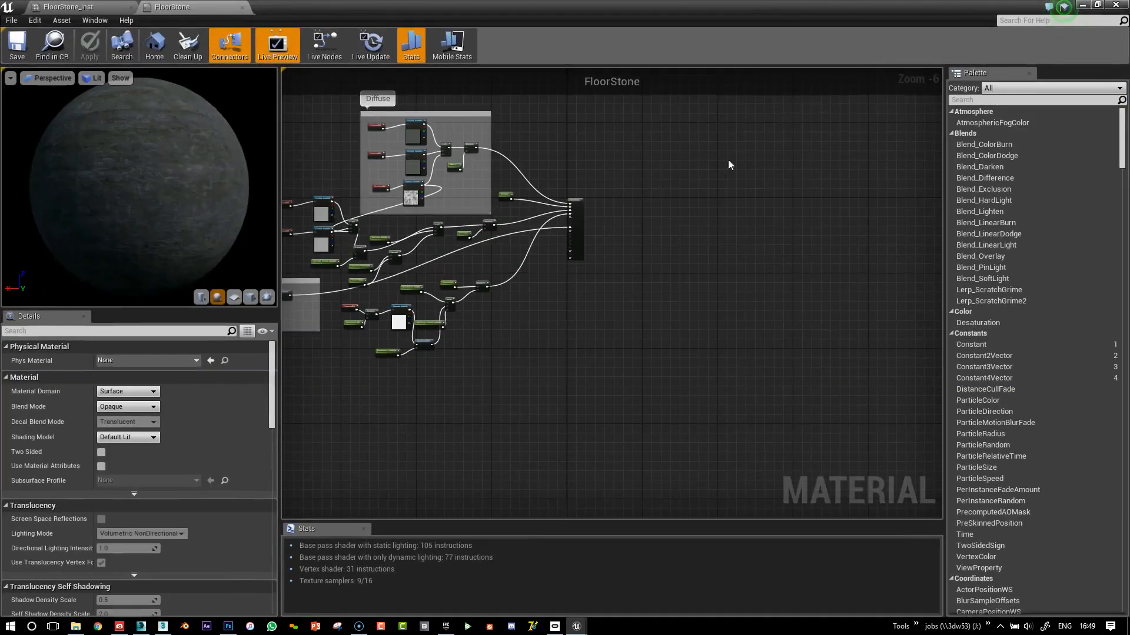
pyautogui.scroll(3)
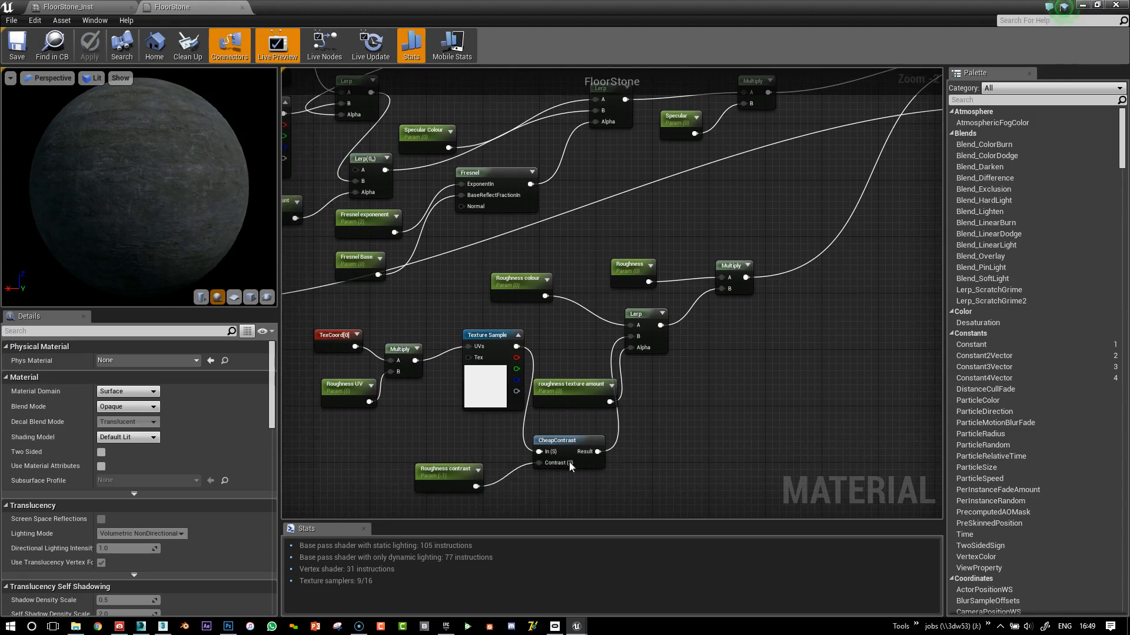
pyautogui.moveTo(489, 339)
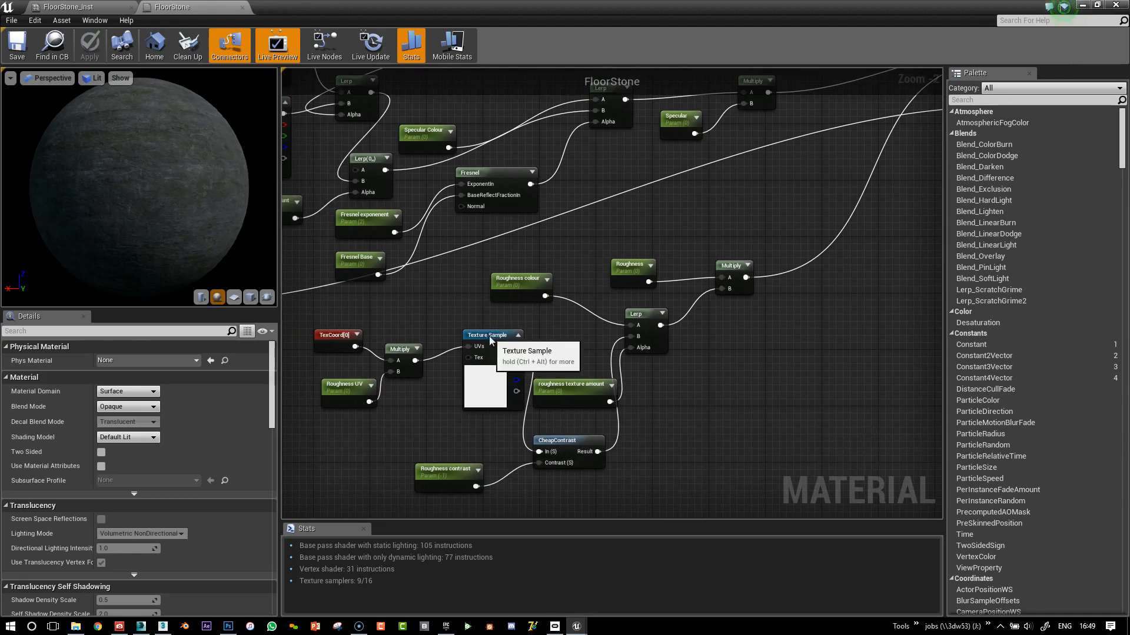
pyautogui.click(492, 335)
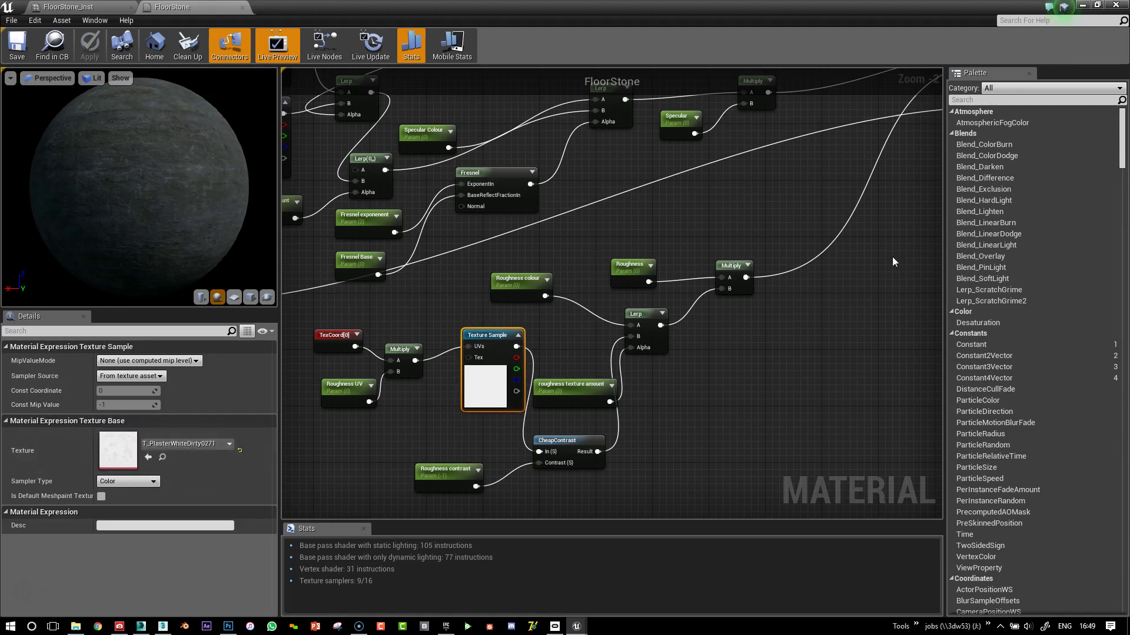
pyautogui.scroll(-3)
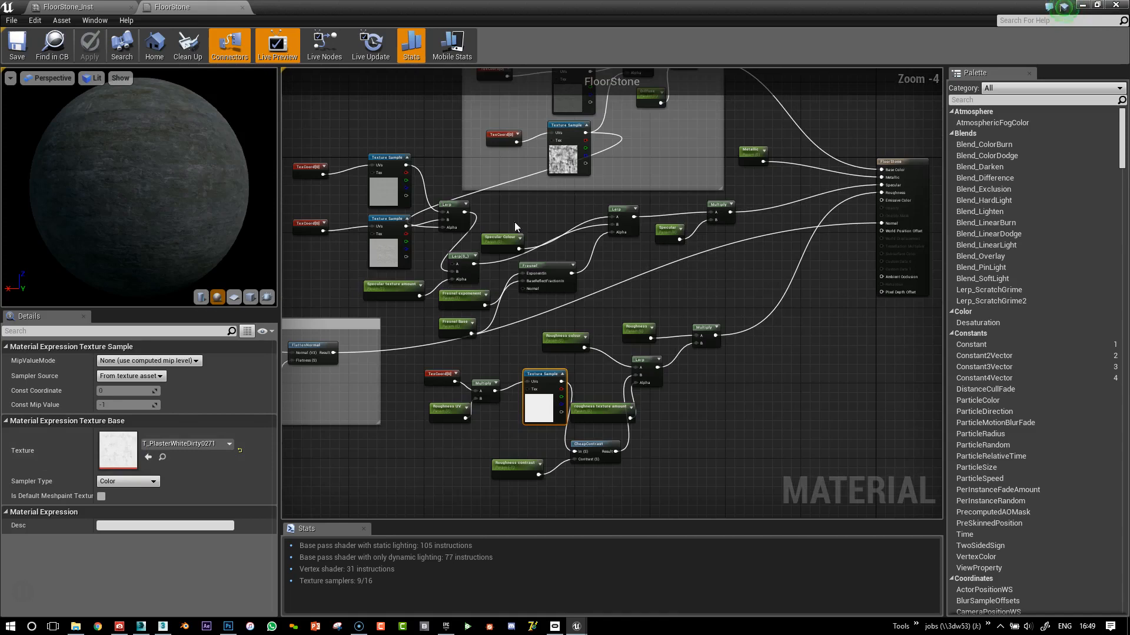
pyautogui.moveTo(416, 242)
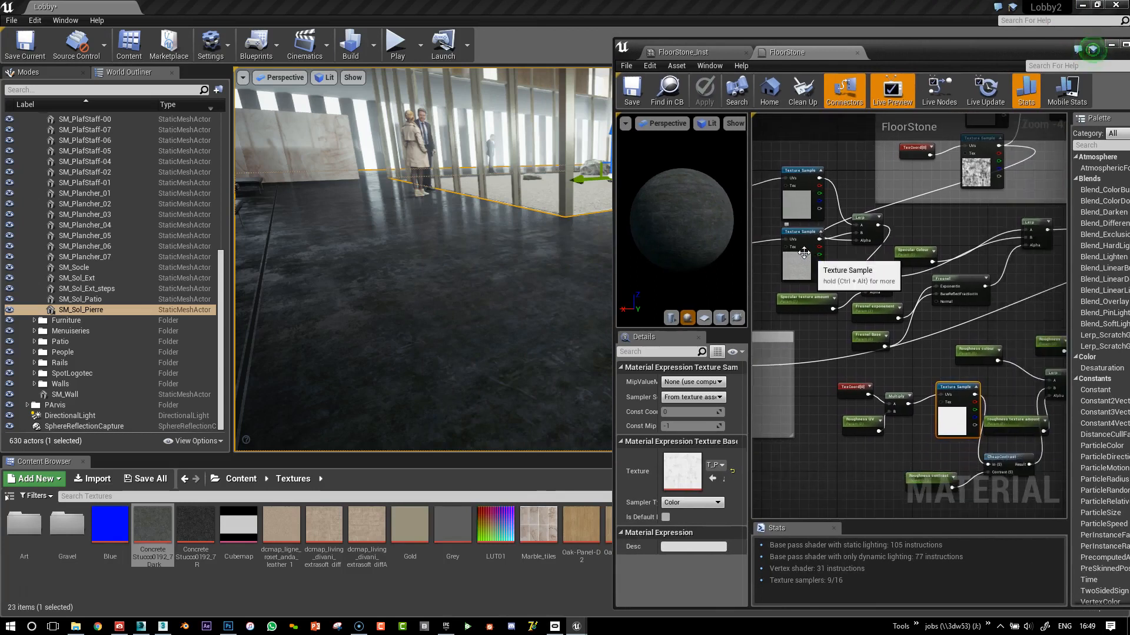
pyautogui.moveTo(731, 197)
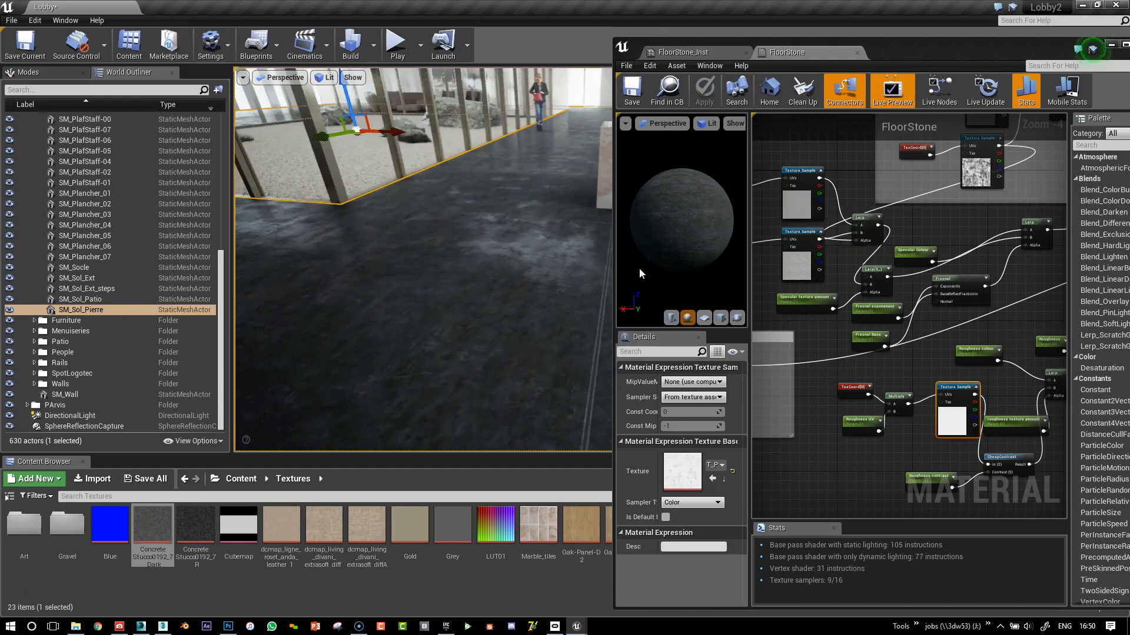
pyautogui.moveTo(844, 192)
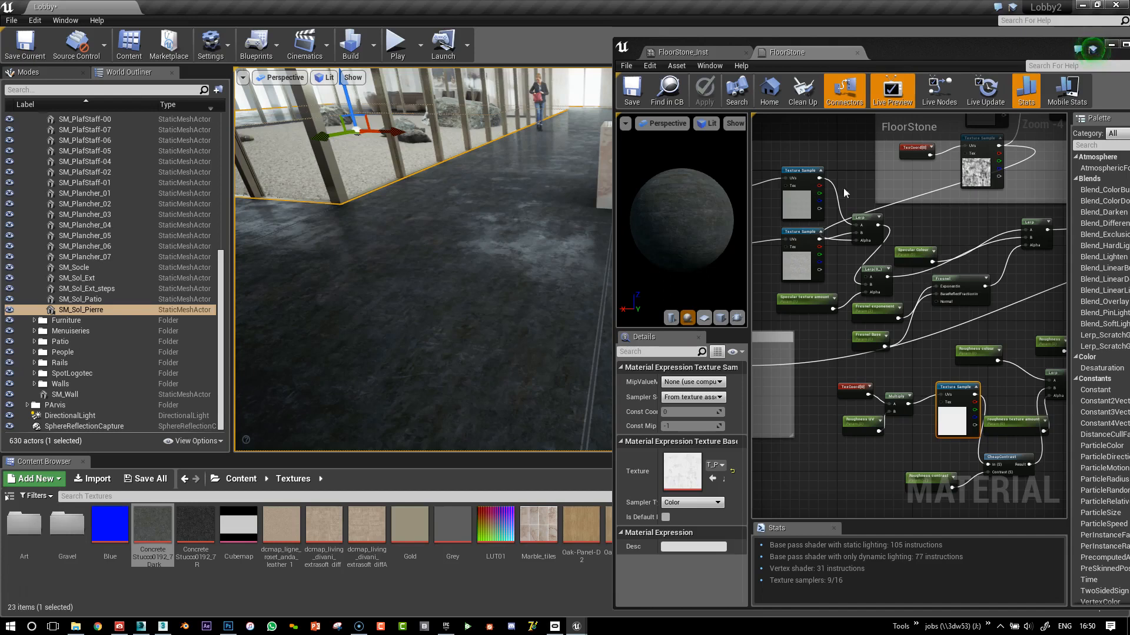
pyautogui.moveTo(1014, 446)
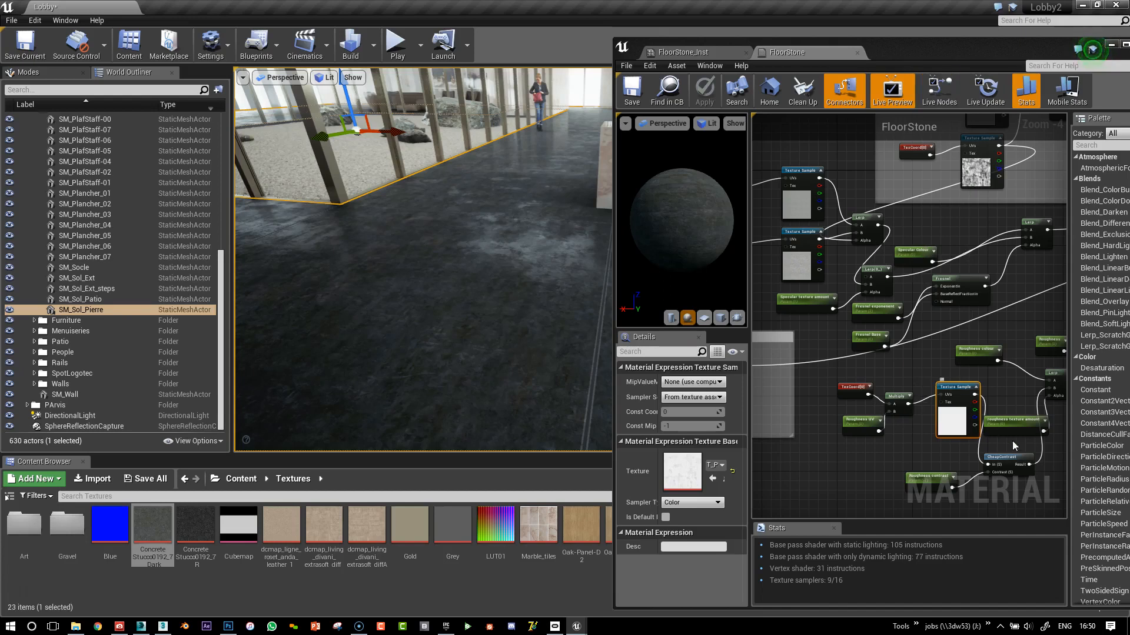